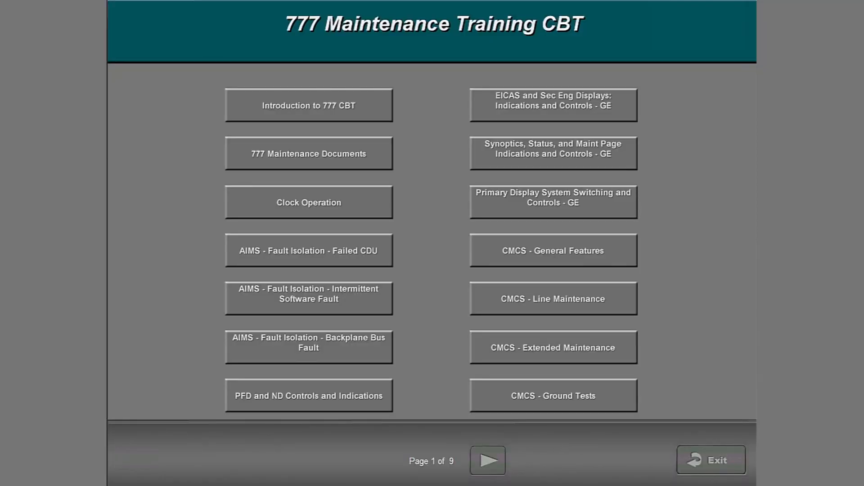
- Launch the GE 'EICAS and Sec Eng Displays: Indications and Controls' lesson from the main menu
{"action": "left_click", "coordinate": [553, 105]}
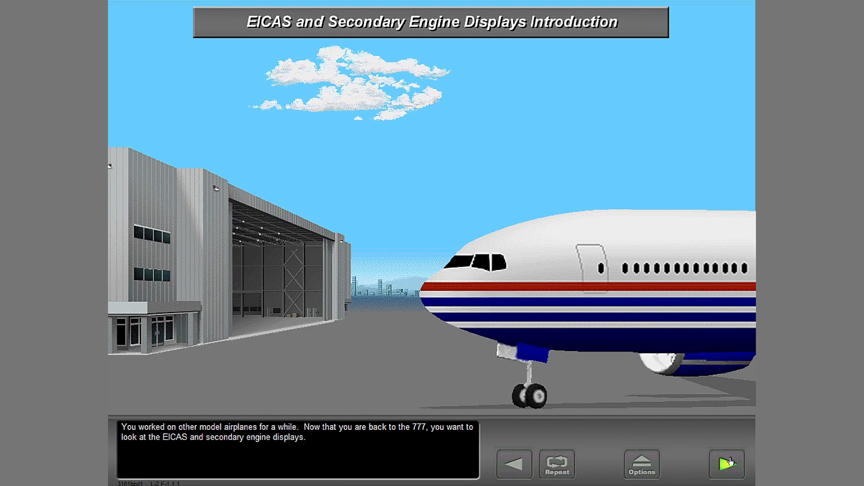
- Advance through the introduction narration and End of Topic to the EICAS Display topic
{"action": "left_click", "coordinate": [726, 464]}
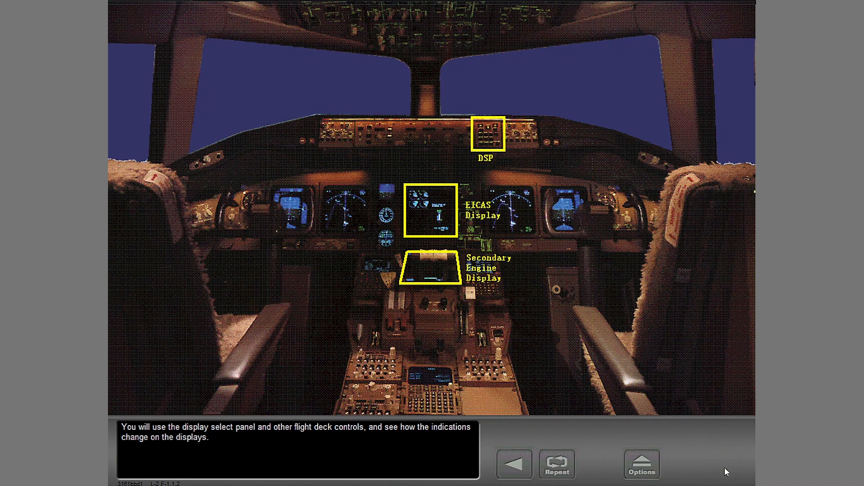
{"action": "mouse_move", "coordinate": [567, 220]}
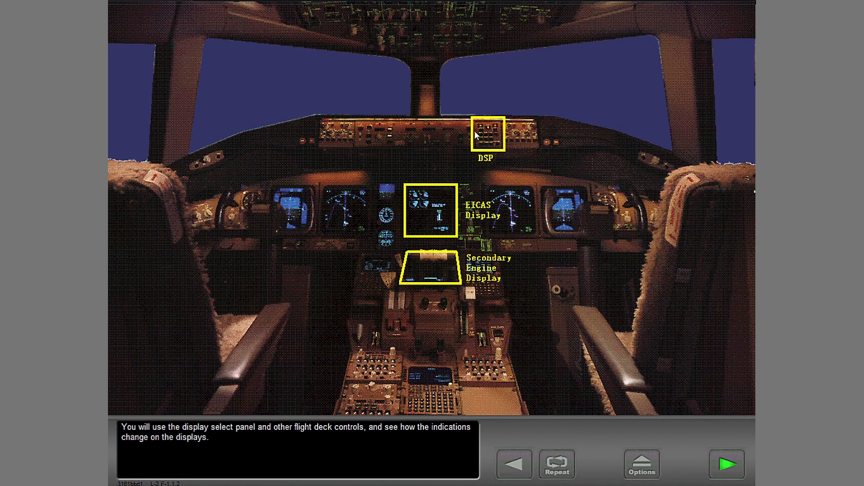
{"action": "left_click", "coordinate": [726, 464]}
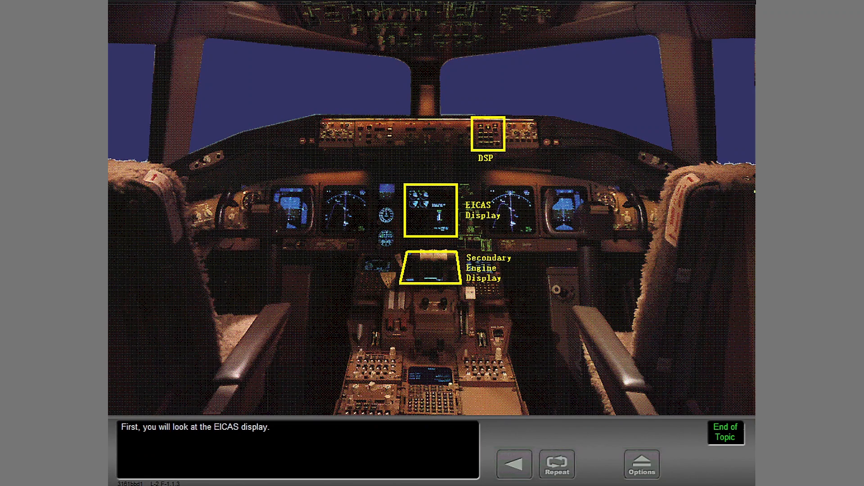
{"action": "mouse_move", "coordinate": [726, 465]}
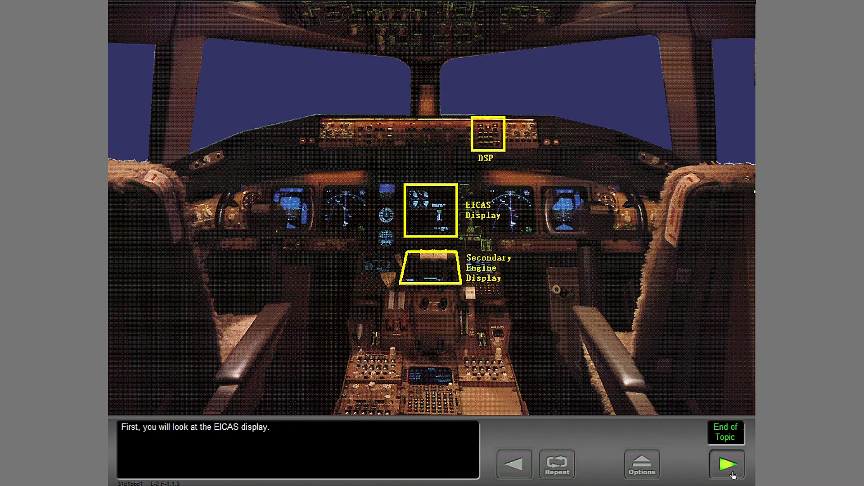
{"action": "left_click", "coordinate": [726, 465]}
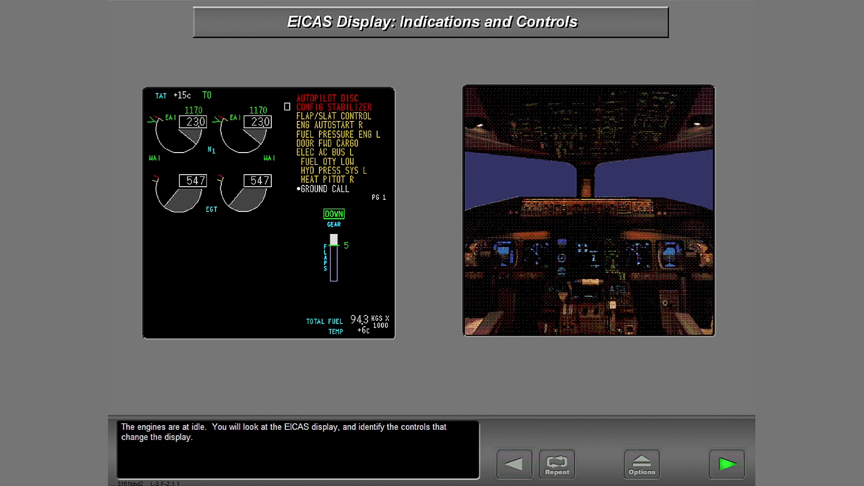
- Start the Engine Parameters exercise, view the N1 and EGT indication names, and continue
{"action": "left_click", "coordinate": [726, 464]}
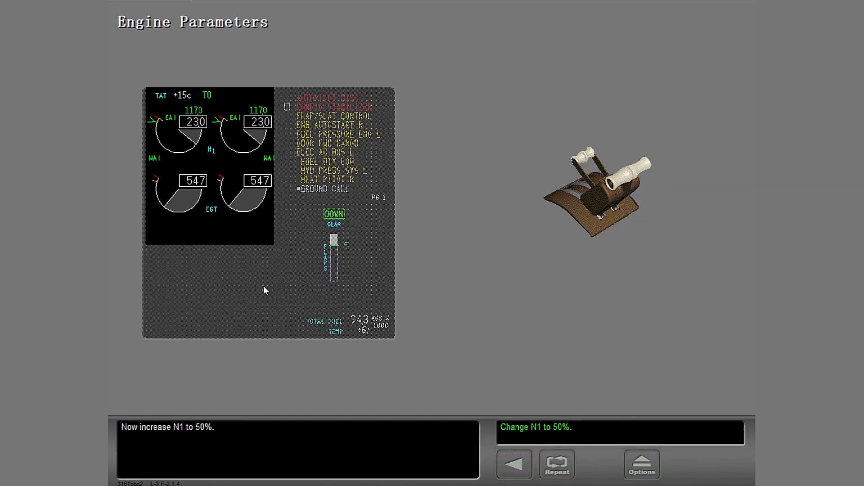
{"action": "mouse_move", "coordinate": [635, 200]}
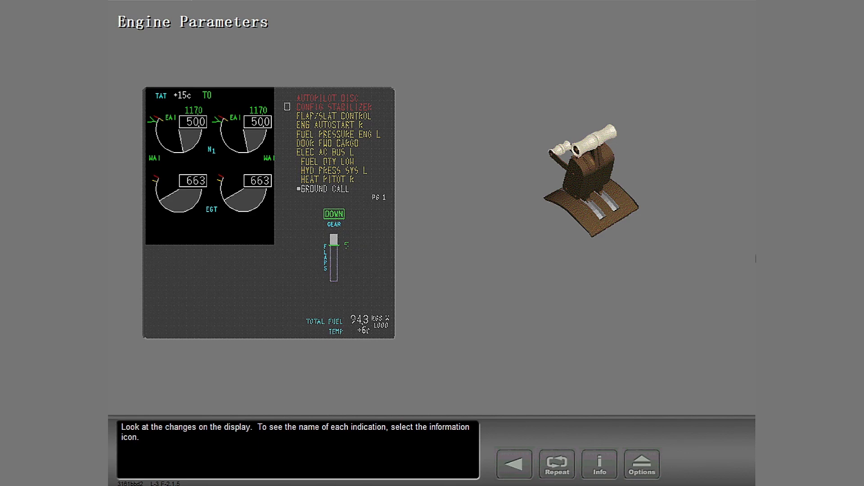
{"action": "left_click", "coordinate": [599, 464]}
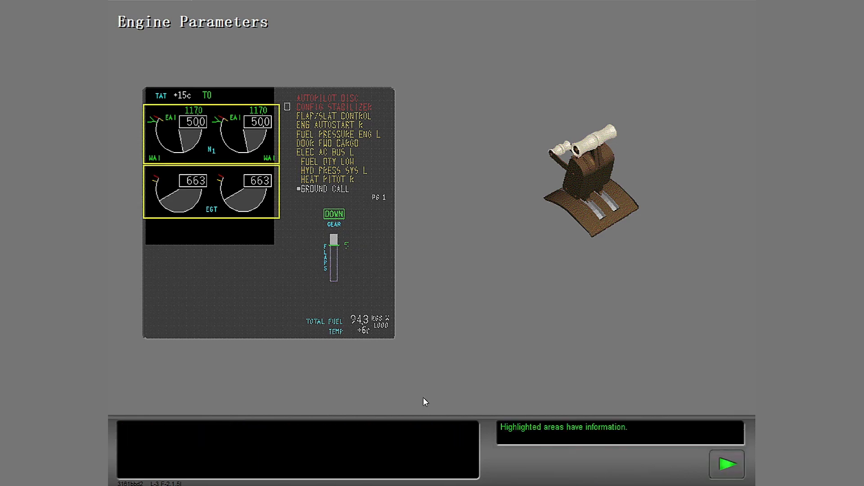
{"action": "mouse_move", "coordinate": [231, 137]}
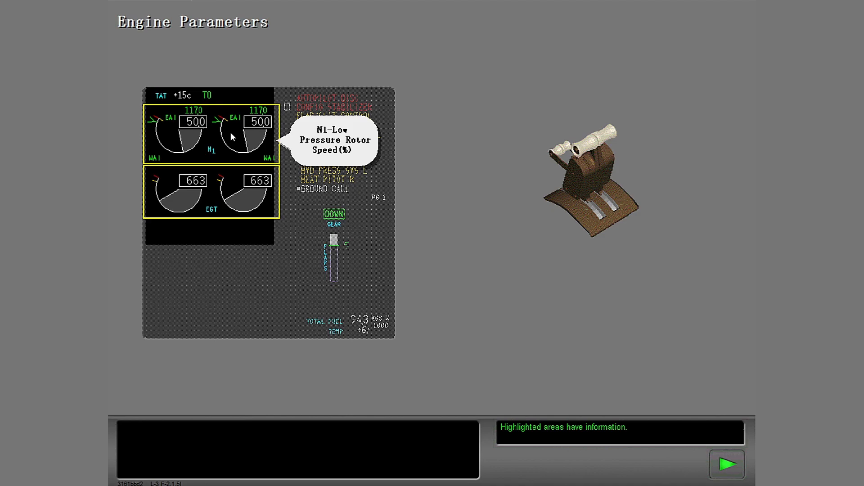
{"action": "mouse_move", "coordinate": [265, 202]}
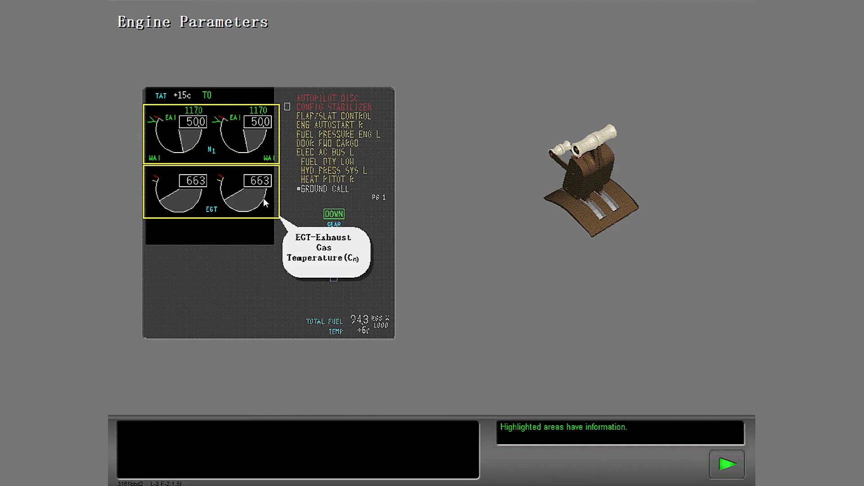
{"action": "mouse_move", "coordinate": [268, 211]}
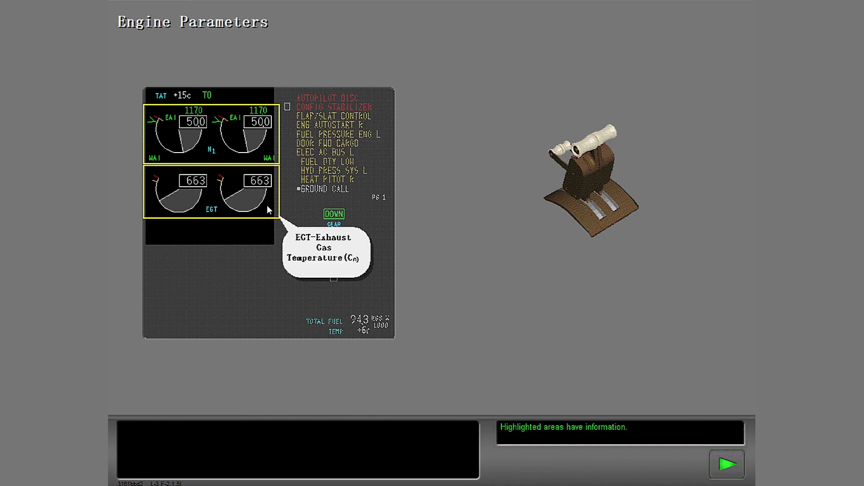
{"action": "mouse_move", "coordinate": [368, 399]}
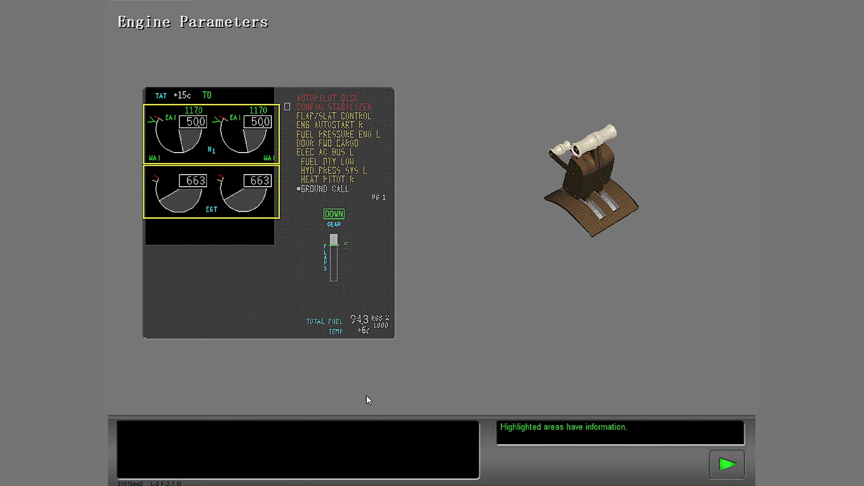
{"action": "left_click", "coordinate": [727, 464]}
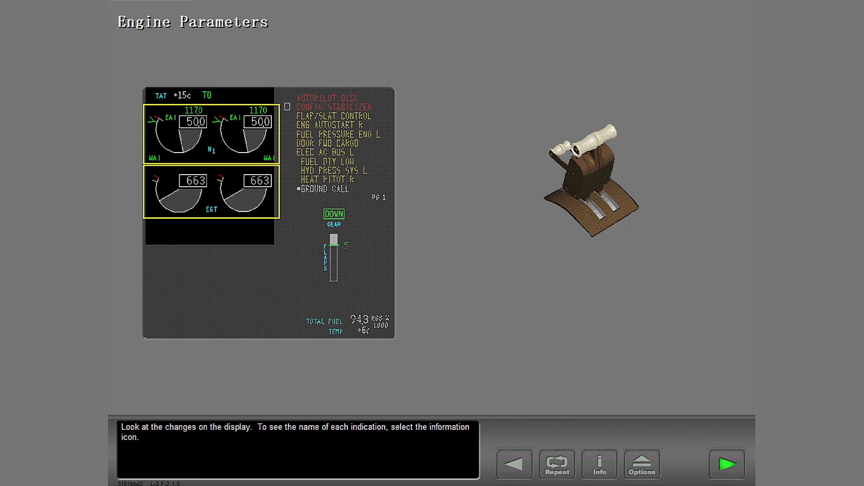
- Continue to the Landing Gear topic and select the gear DOWN indication on EICAS
{"action": "left_click", "coordinate": [727, 463]}
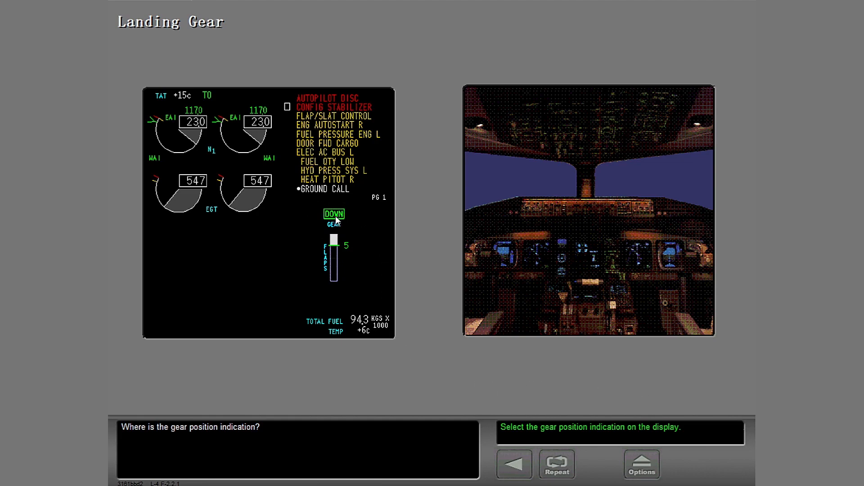
{"action": "left_click", "coordinate": [333, 217]}
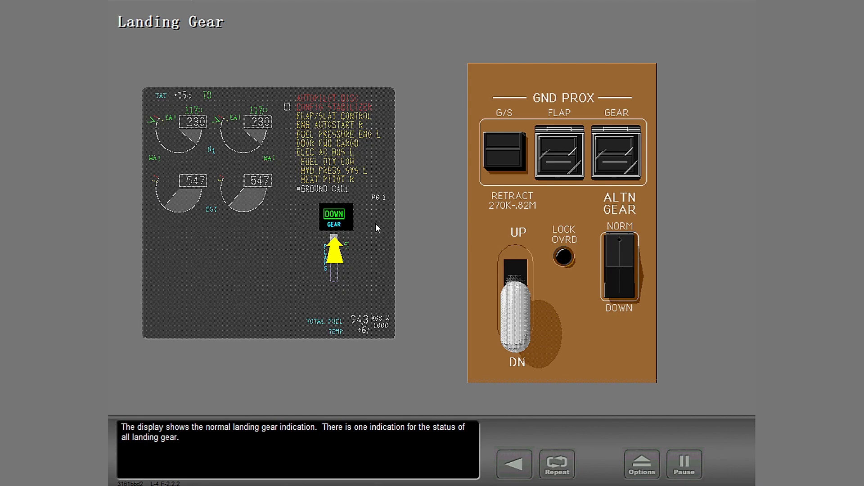
{"action": "mouse_move", "coordinate": [379, 228]}
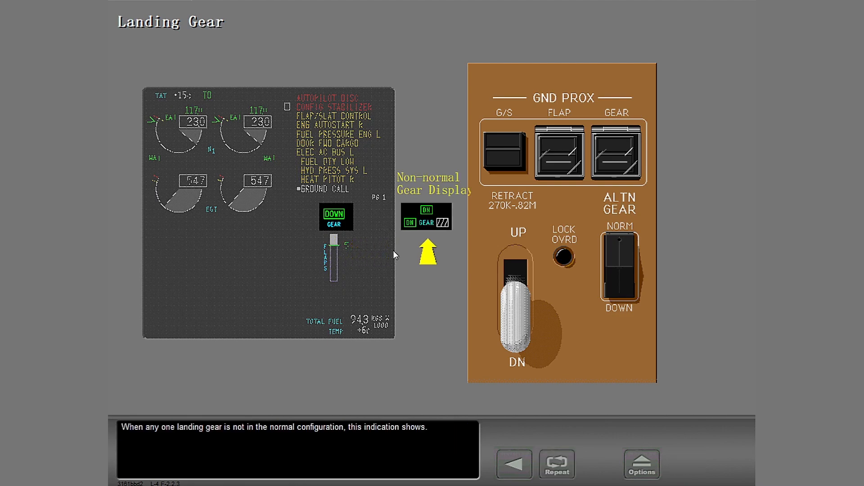
{"action": "mouse_move", "coordinate": [388, 224]}
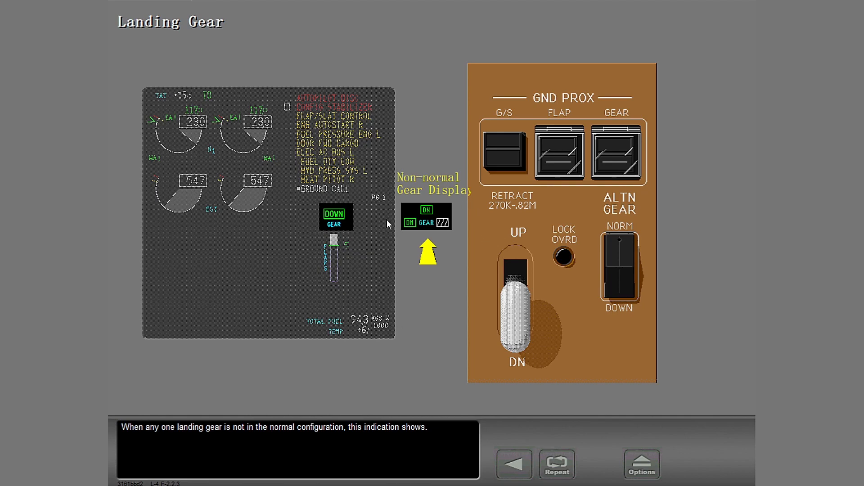
{"action": "mouse_move", "coordinate": [441, 235]}
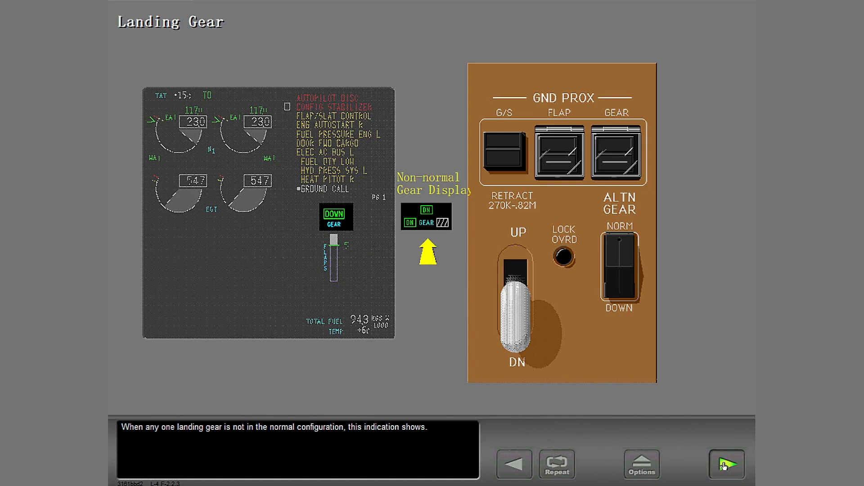
- Open the Flap/Slat Indications topic, select the flap indication, and advance its explanation
{"action": "left_click", "coordinate": [727, 463]}
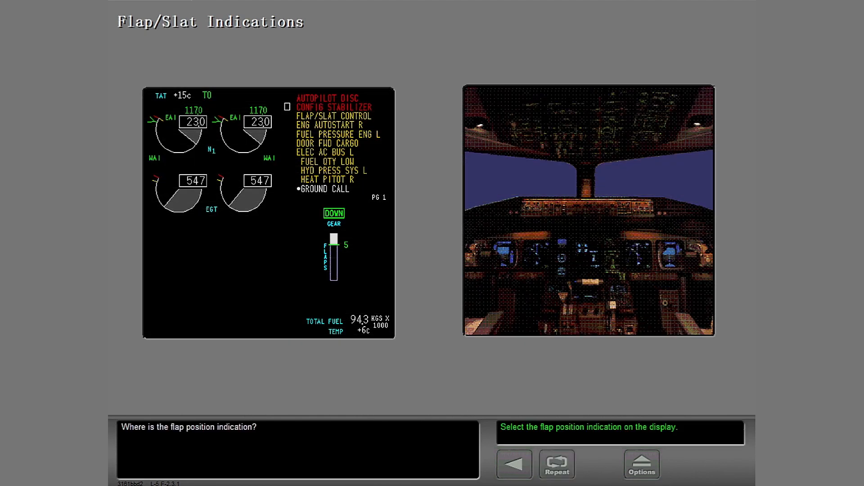
{"action": "mouse_move", "coordinate": [391, 372]}
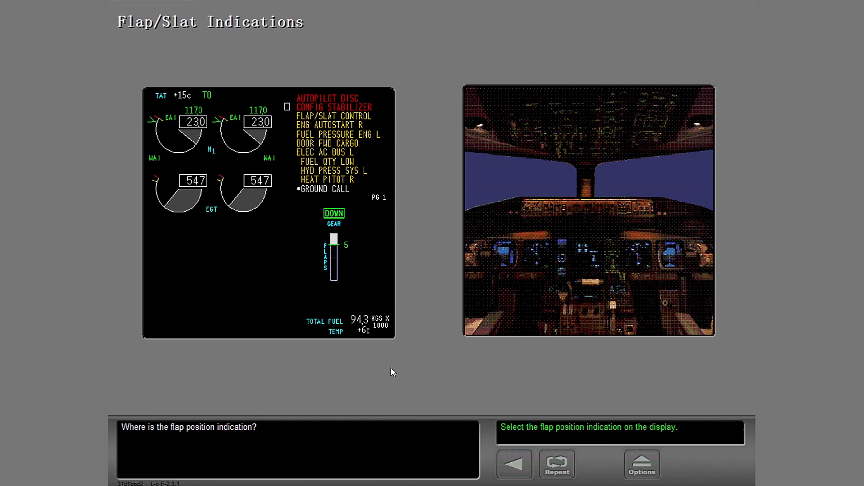
{"action": "mouse_move", "coordinate": [317, 289]}
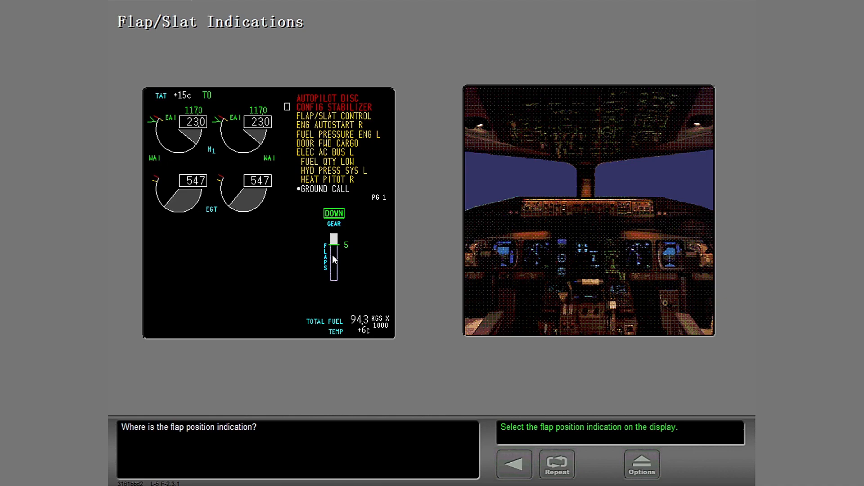
{"action": "left_click", "coordinate": [336, 253]}
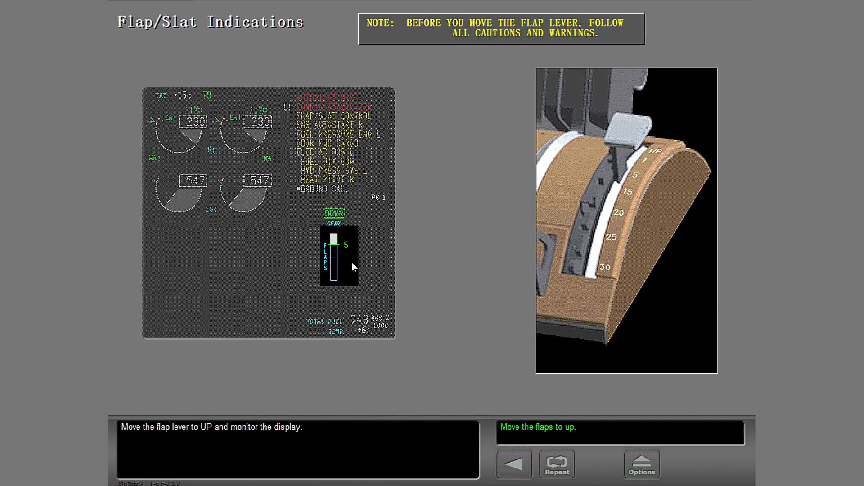
{"action": "mouse_move", "coordinate": [368, 270]}
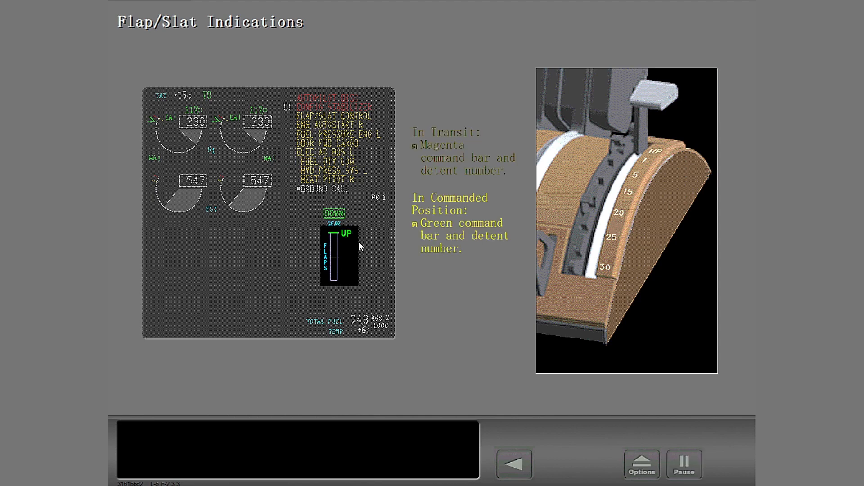
{"action": "left_click", "coordinate": [683, 463]}
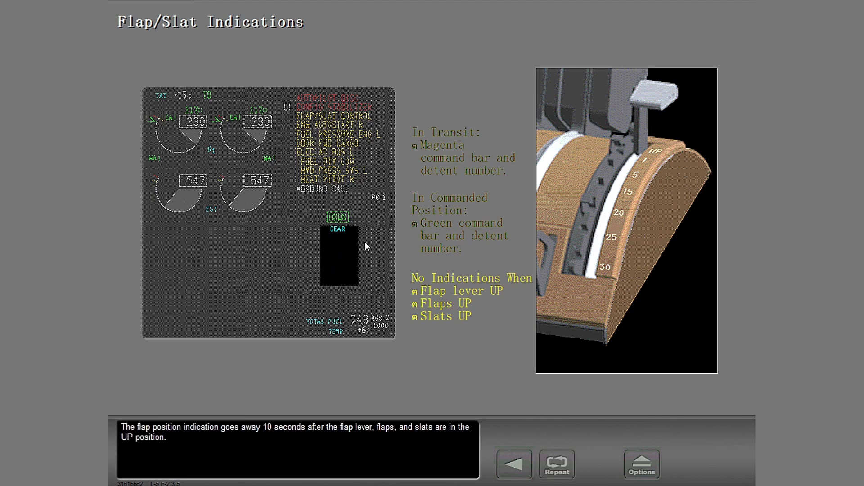
{"action": "mouse_move", "coordinate": [378, 254]}
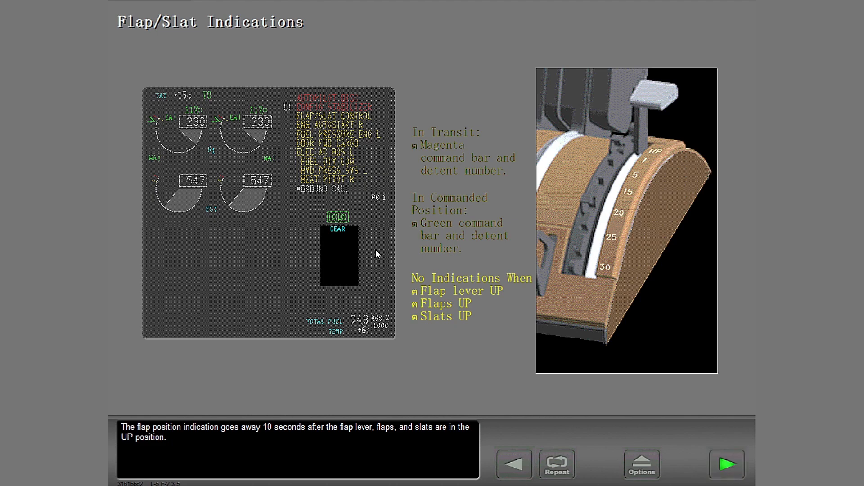
{"action": "mouse_move", "coordinate": [727, 464]}
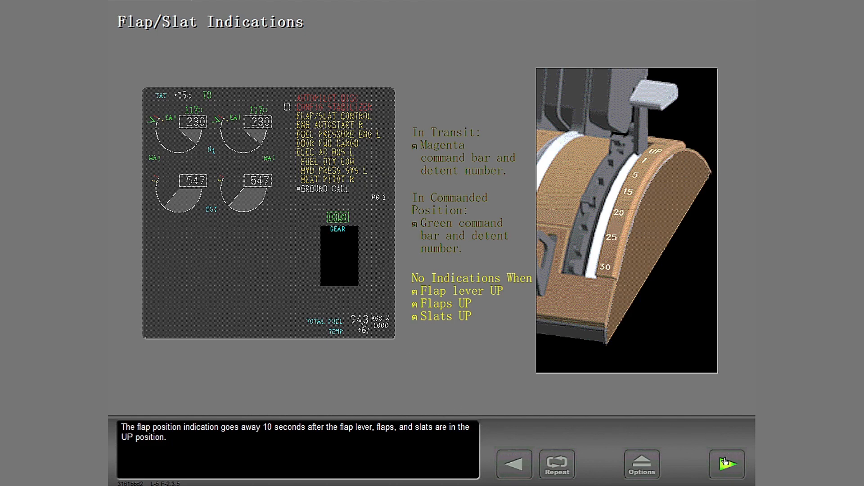
- Advance to the page comparing normal, non-normal and alternate flap/slat displays
{"action": "left_click", "coordinate": [727, 464]}
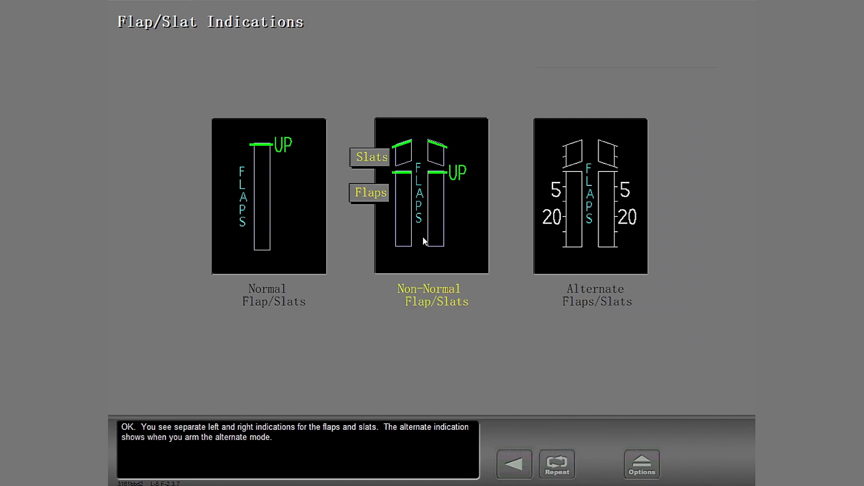
{"action": "mouse_move", "coordinate": [475, 320]}
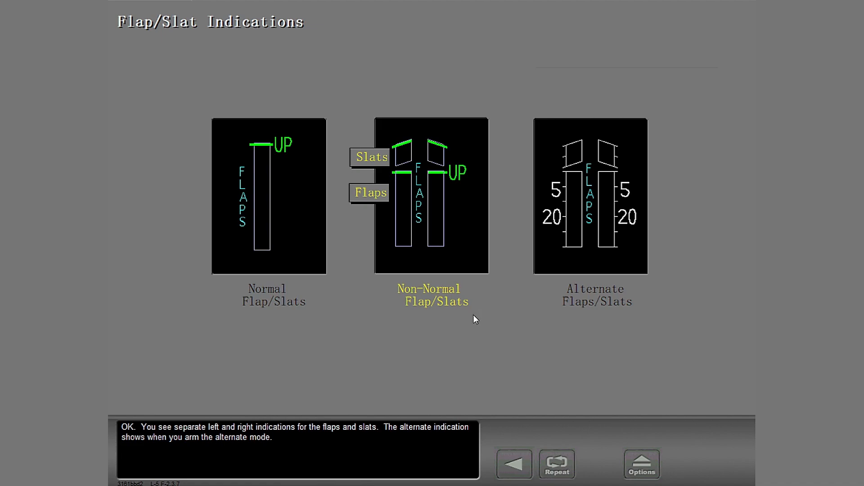
{"action": "mouse_move", "coordinate": [418, 333]}
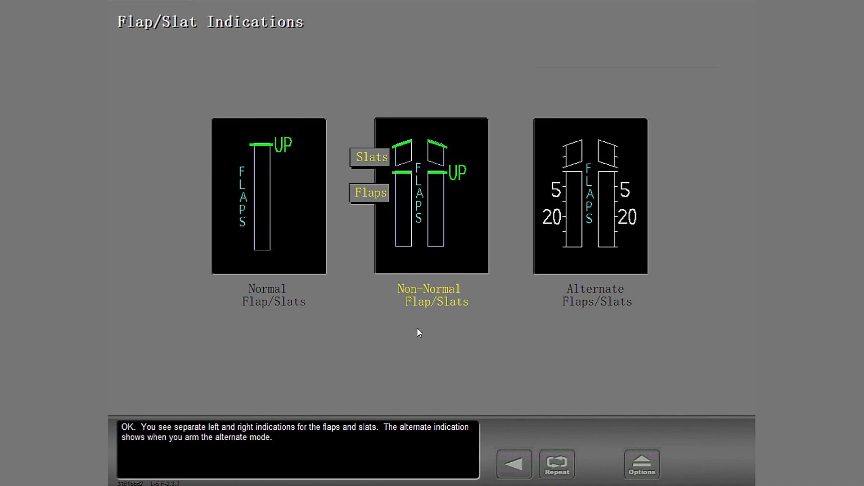
{"action": "mouse_move", "coordinate": [472, 334]}
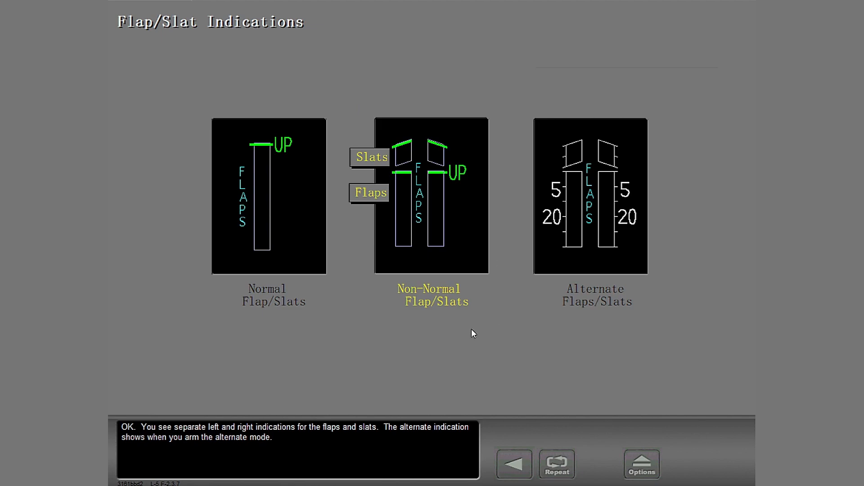
{"action": "mouse_move", "coordinate": [523, 345]}
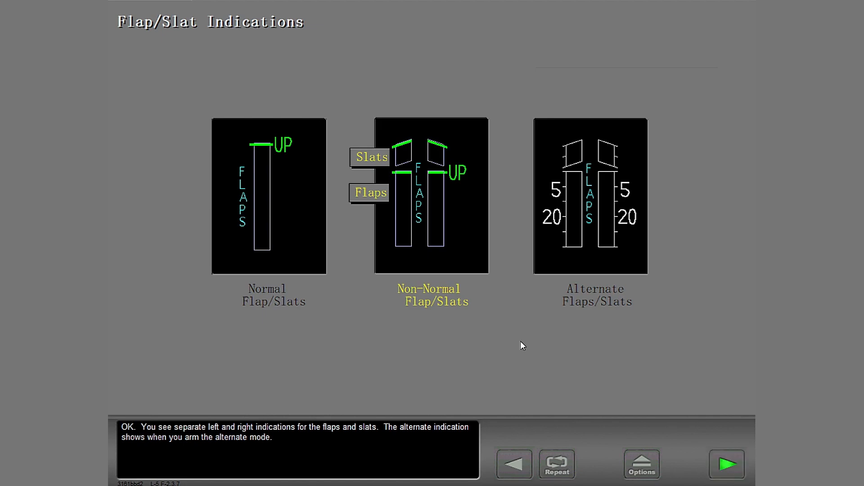
- Open the Environmental Control System page, set the aft outflow valve to OPEN, and continue
{"action": "left_click", "coordinate": [726, 464]}
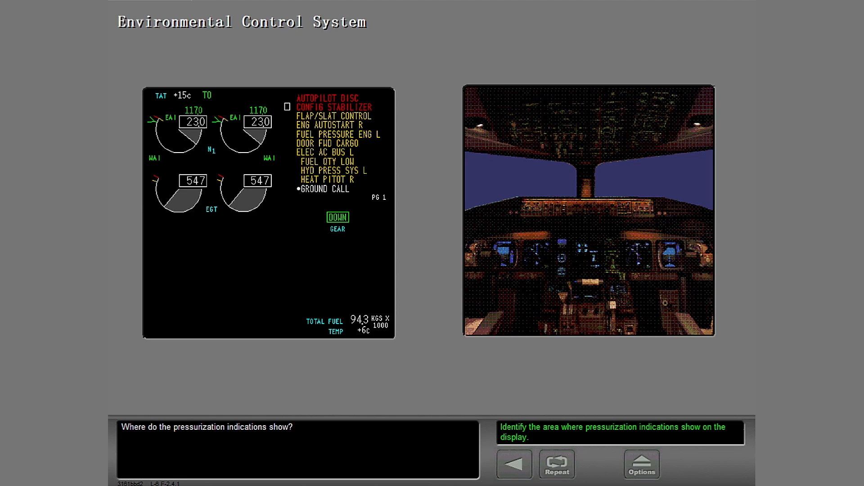
{"action": "mouse_move", "coordinate": [339, 355]}
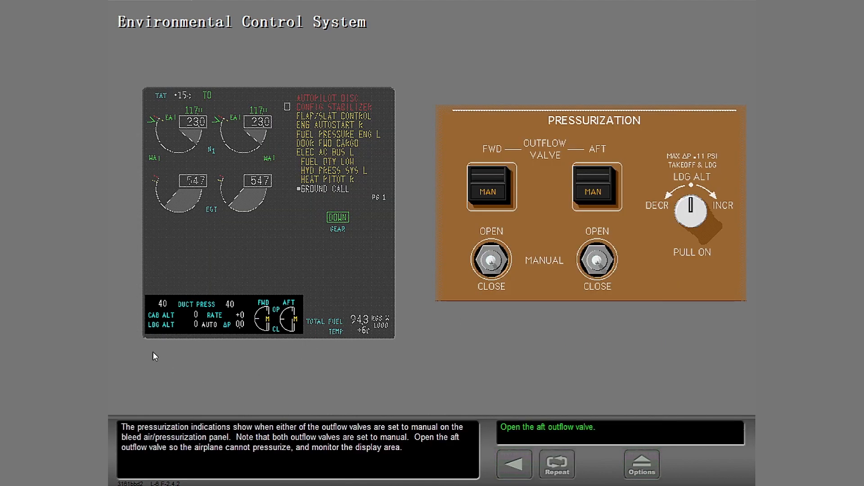
{"action": "mouse_move", "coordinate": [343, 361]}
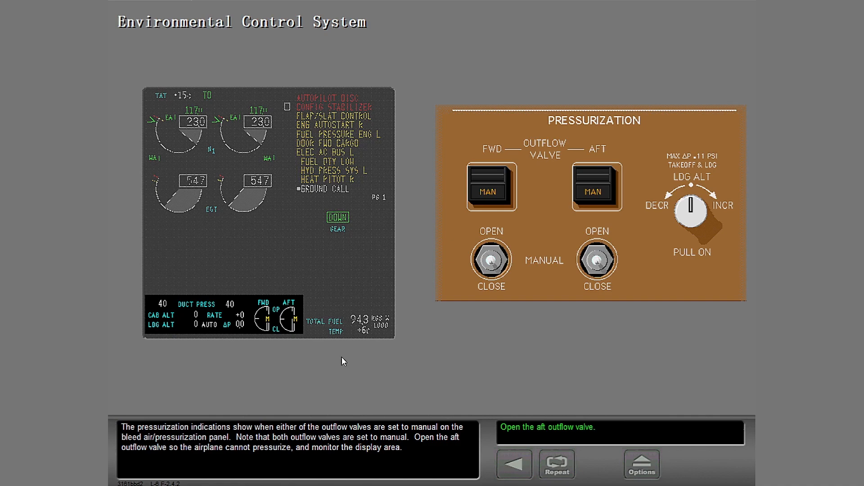
{"action": "mouse_move", "coordinate": [680, 296]}
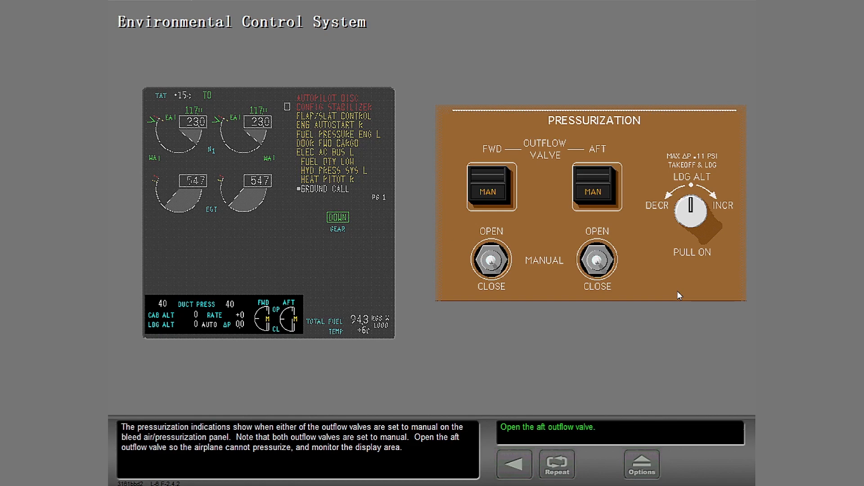
{"action": "mouse_move", "coordinate": [636, 204]}
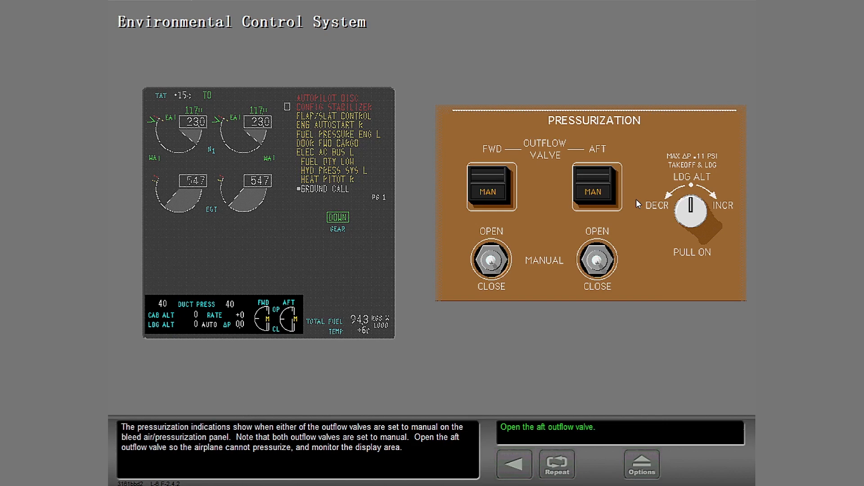
{"action": "mouse_move", "coordinate": [640, 179]}
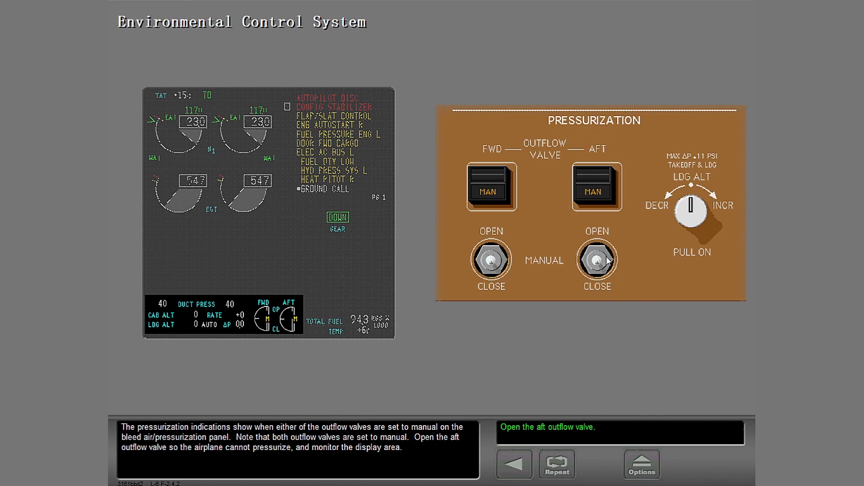
{"action": "left_click", "coordinate": [596, 259]}
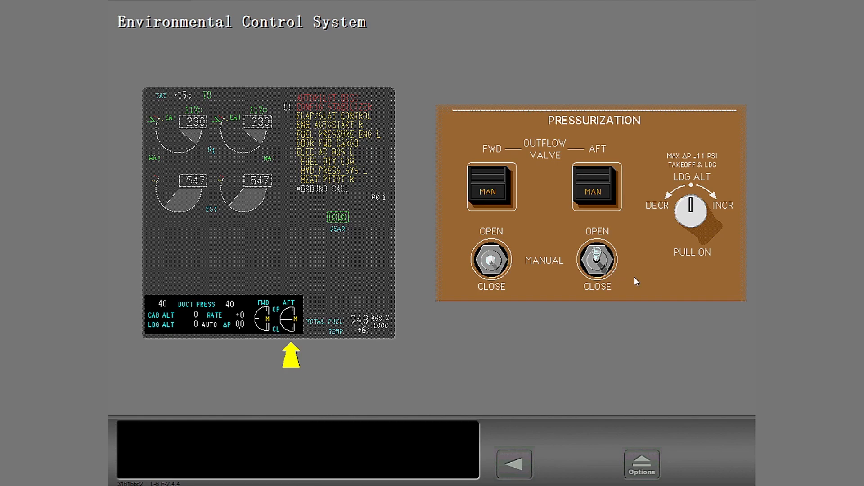
{"action": "mouse_move", "coordinate": [663, 291]}
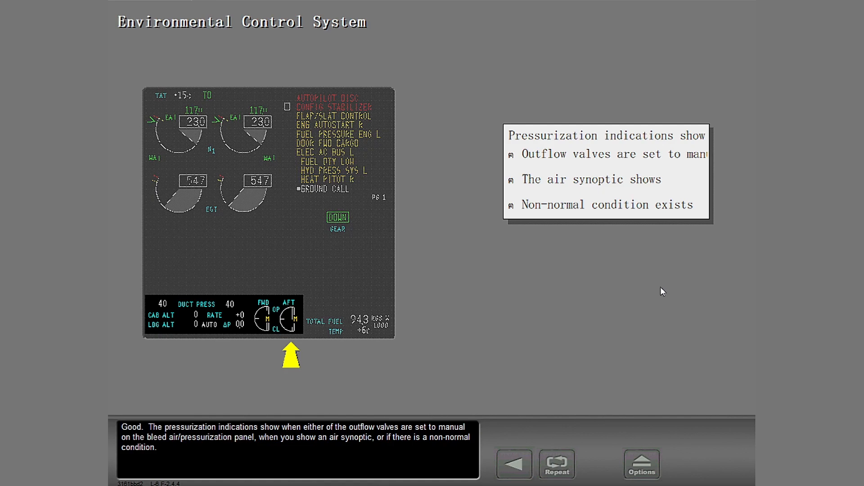
{"action": "mouse_move", "coordinate": [141, 276]}
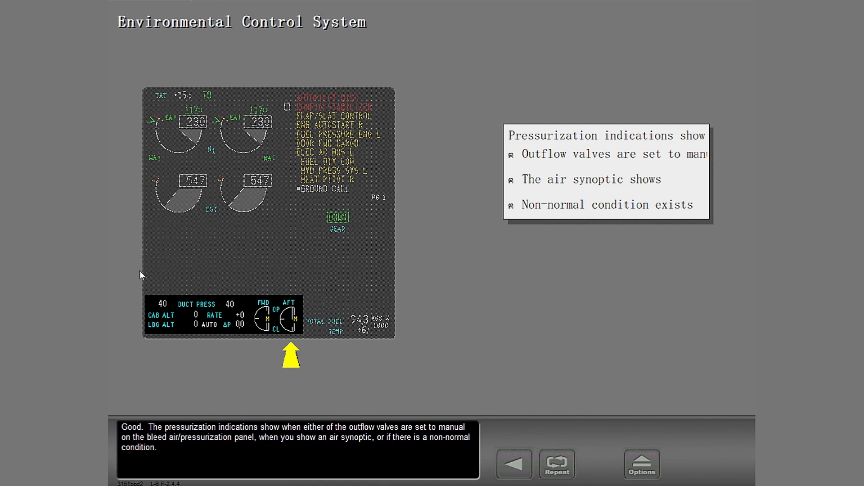
{"action": "mouse_move", "coordinate": [166, 288]}
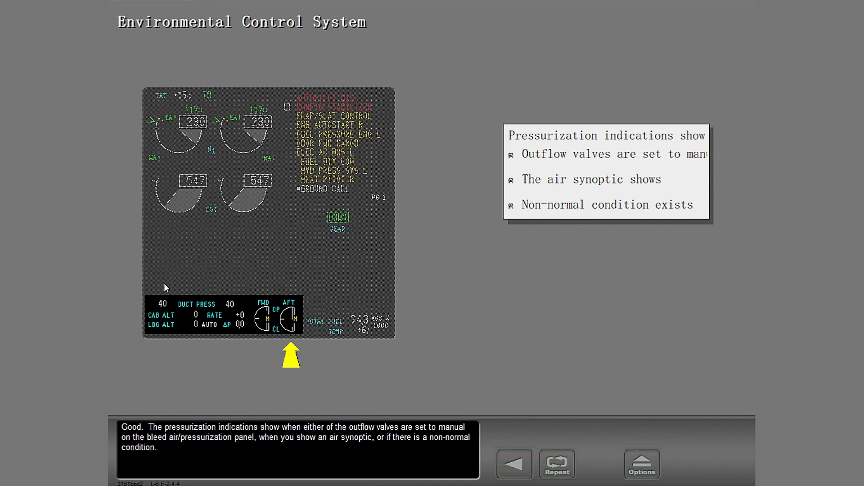
{"action": "mouse_move", "coordinate": [302, 341]}
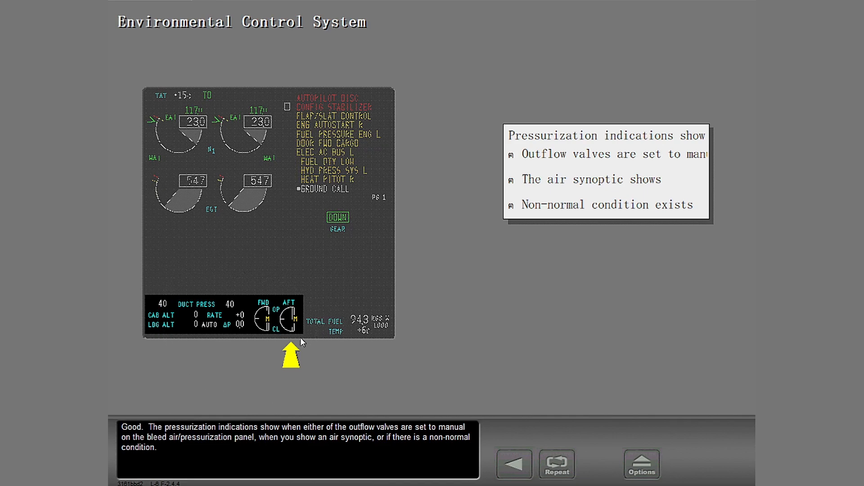
{"action": "mouse_move", "coordinate": [304, 339]}
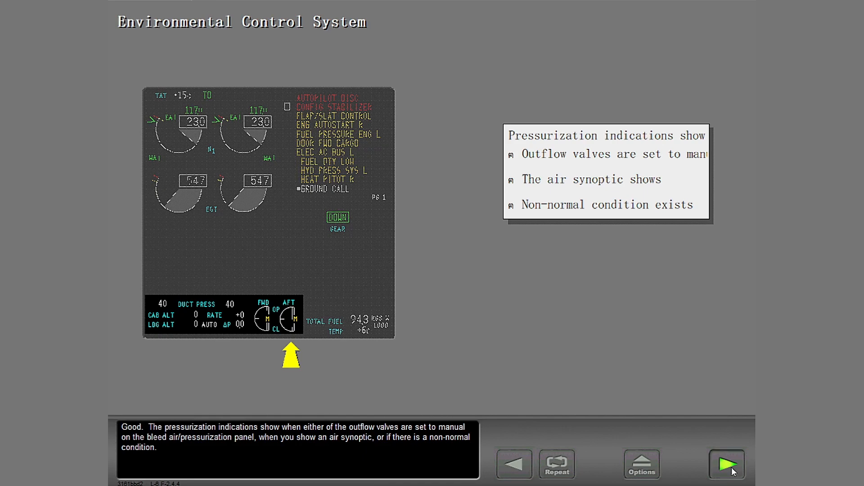
{"action": "left_click", "coordinate": [727, 464]}
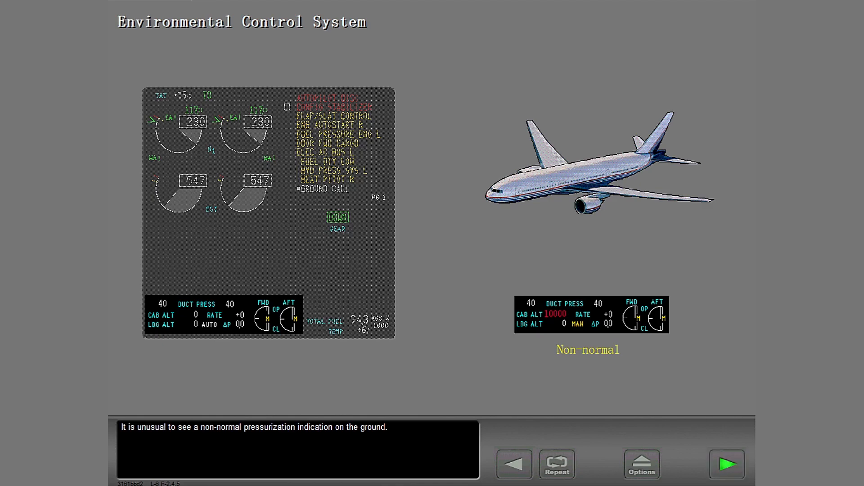
{"action": "mouse_move", "coordinate": [720, 271]}
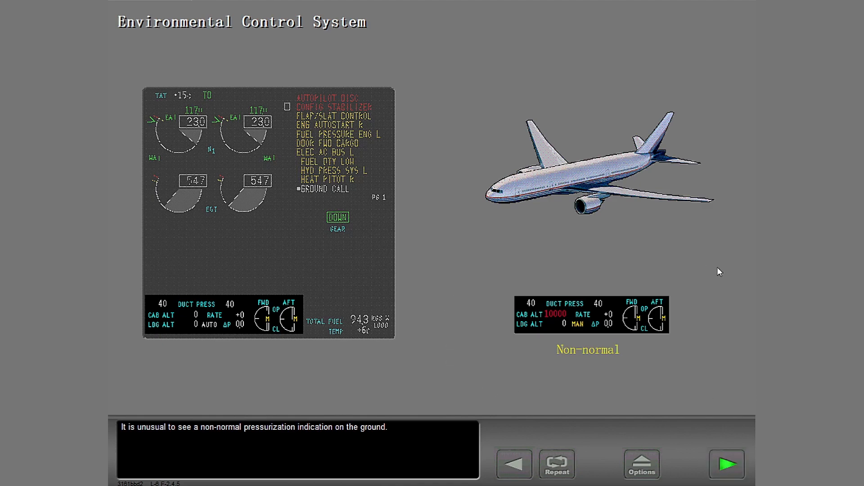
- Drag Total Air Temperature, Engine Anti-Ice and other labels beside their EICAS indications
{"action": "left_click", "coordinate": [726, 464]}
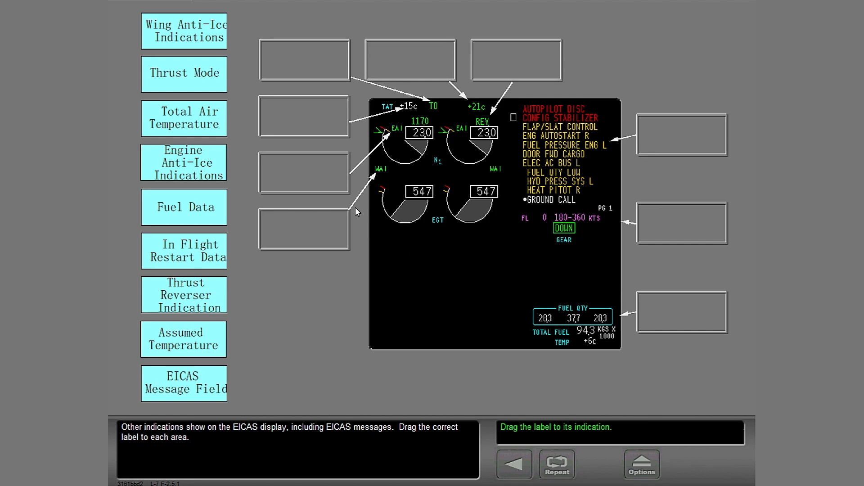
{"action": "left_click_drag", "start_coordinate": [184, 118], "coordinate": [219, 128]}
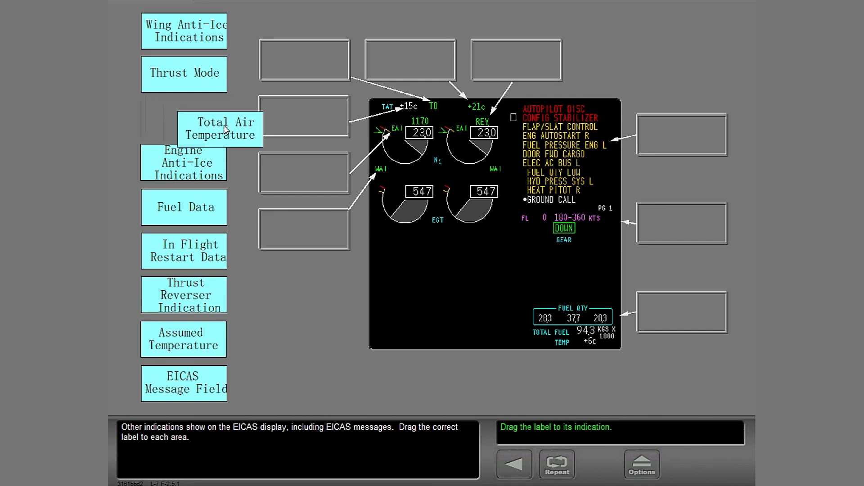
{"action": "left_click_drag", "start_coordinate": [219, 129], "coordinate": [304, 115]}
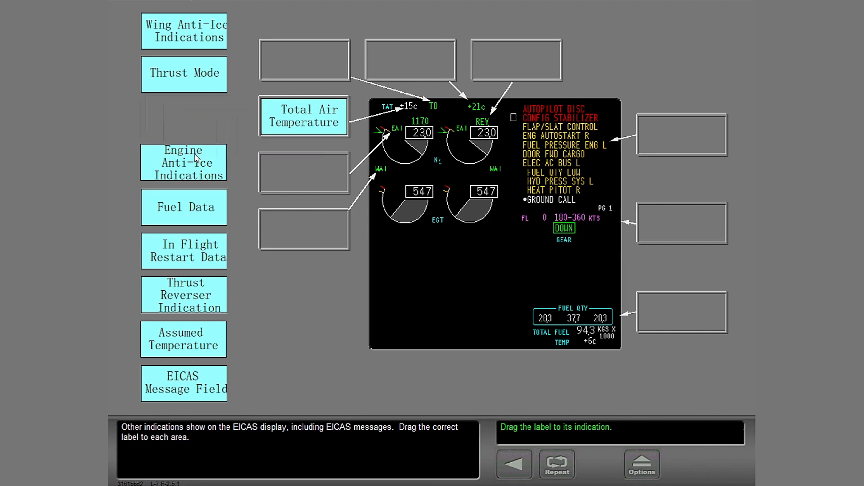
{"action": "mouse_move", "coordinate": [181, 162]}
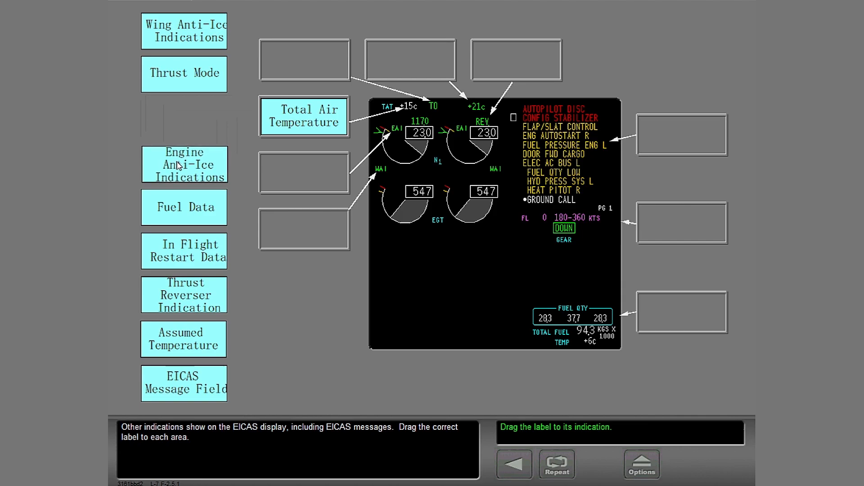
{"action": "left_click_drag", "start_coordinate": [183, 164], "coordinate": [298, 170]}
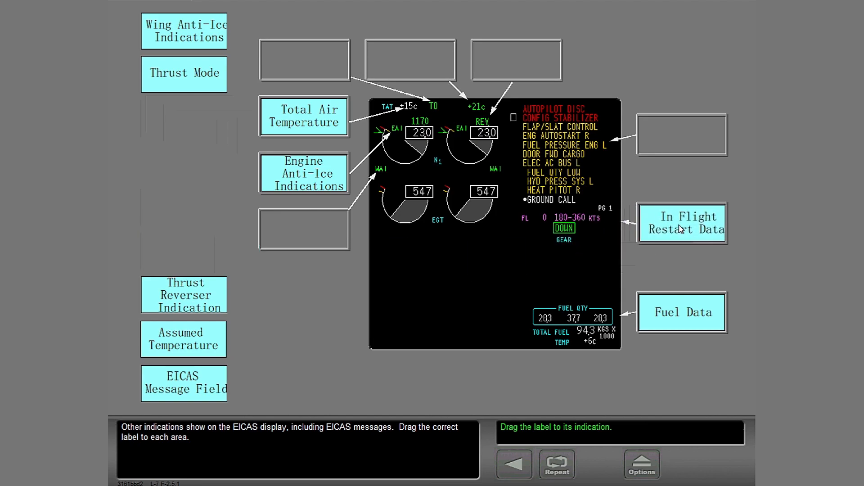
{"action": "mouse_move", "coordinate": [171, 53]}
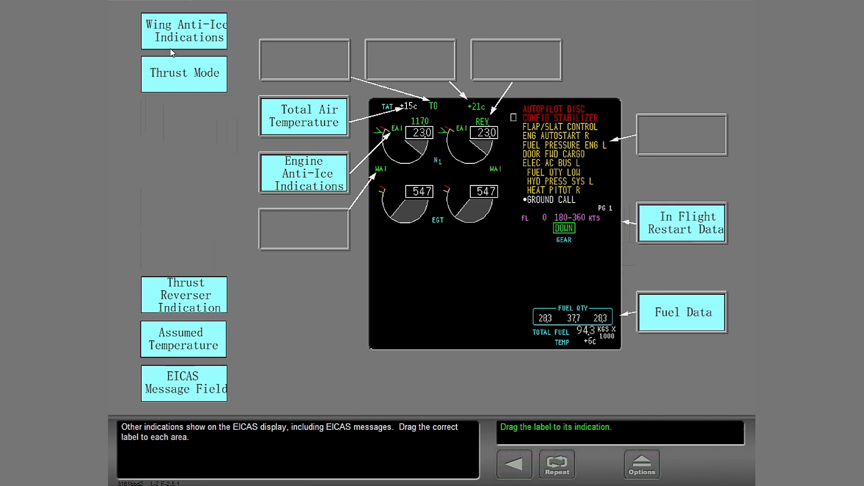
{"action": "mouse_move", "coordinate": [190, 27]}
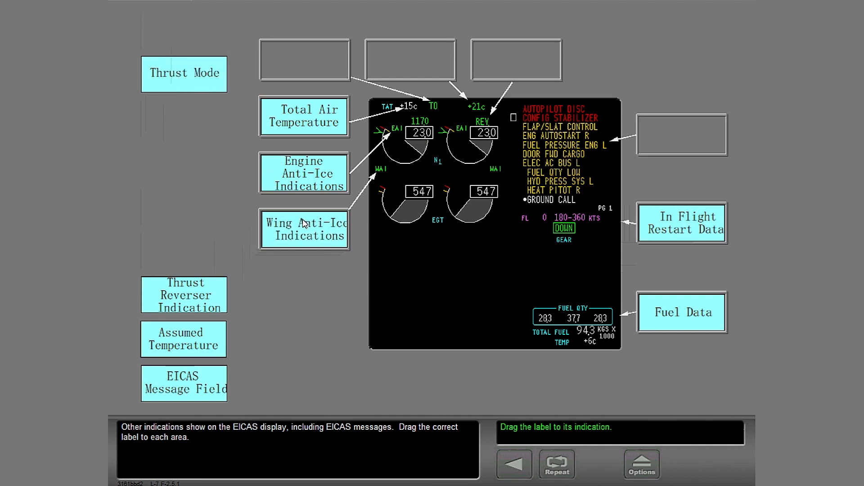
{"action": "left_click_drag", "start_coordinate": [183, 73], "coordinate": [301, 59]}
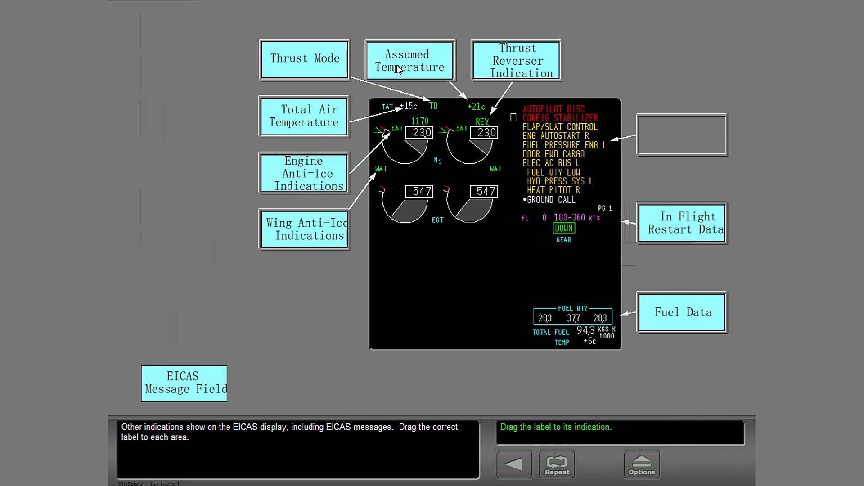
{"action": "mouse_move", "coordinate": [185, 402]}
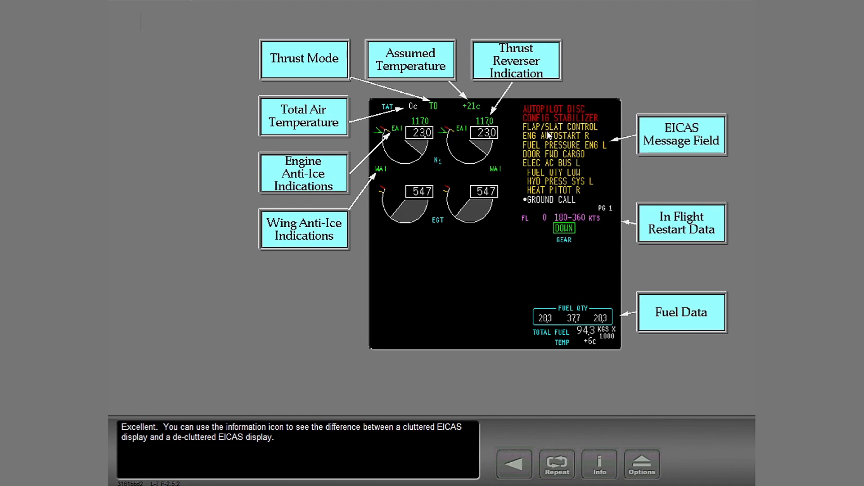
{"action": "mouse_move", "coordinate": [551, 136]}
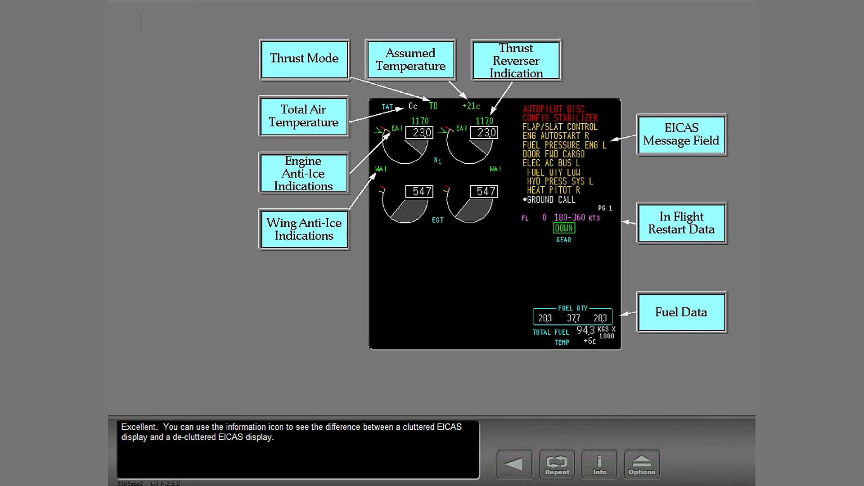
- Review the cluttered versus decluttered EICAS display comparison, then close it
{"action": "left_click", "coordinate": [599, 464]}
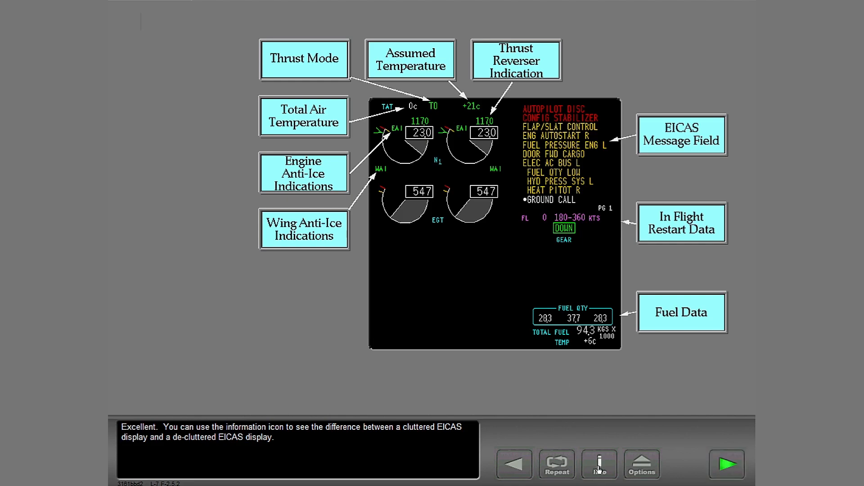
{"action": "left_click", "coordinate": [599, 464]}
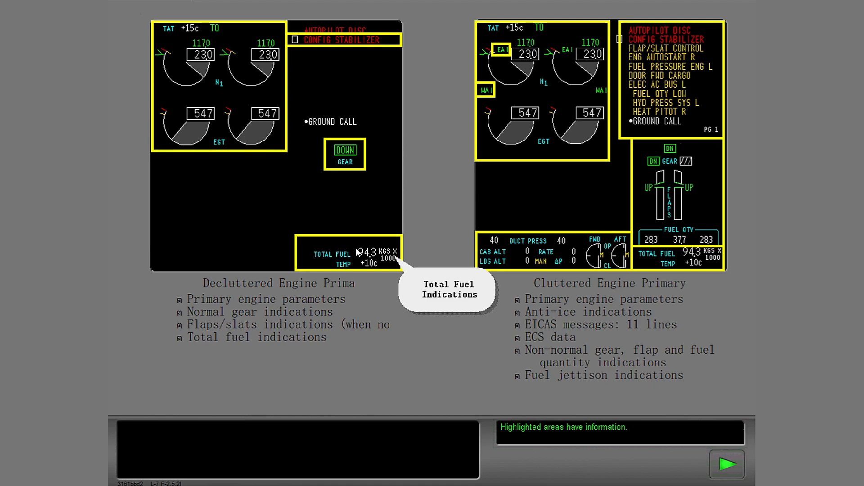
{"action": "mouse_move", "coordinate": [349, 246]}
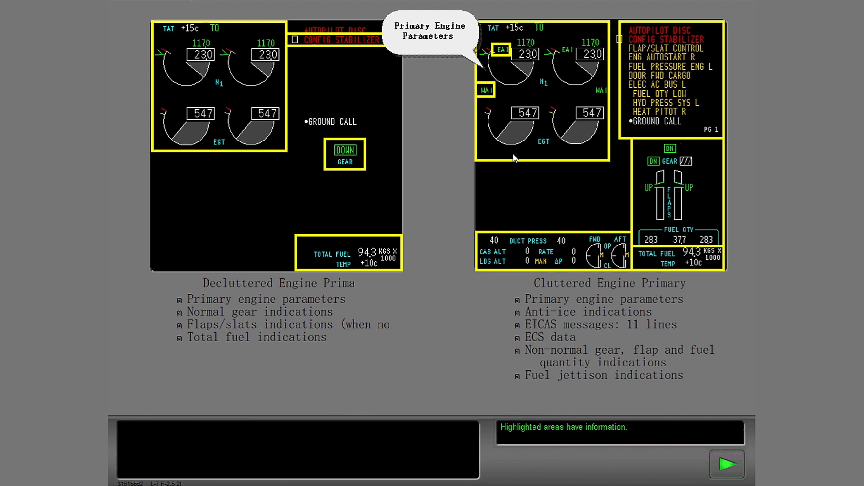
{"action": "mouse_move", "coordinate": [508, 159]}
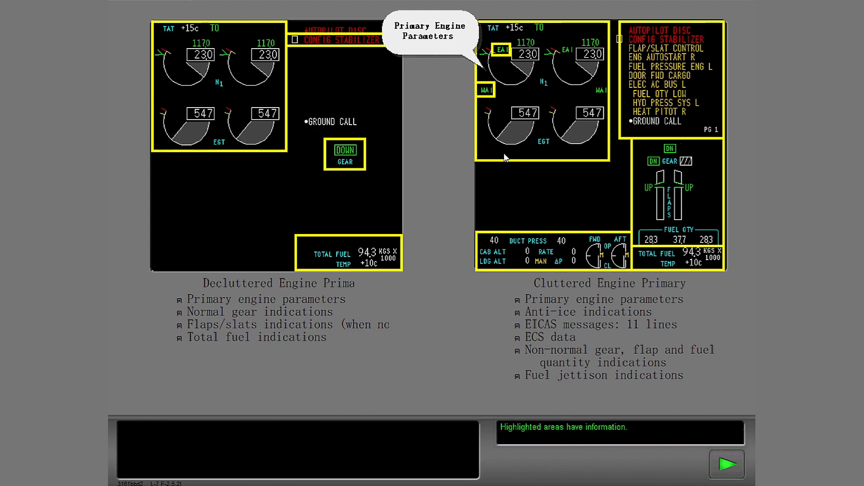
{"action": "mouse_move", "coordinate": [487, 90]}
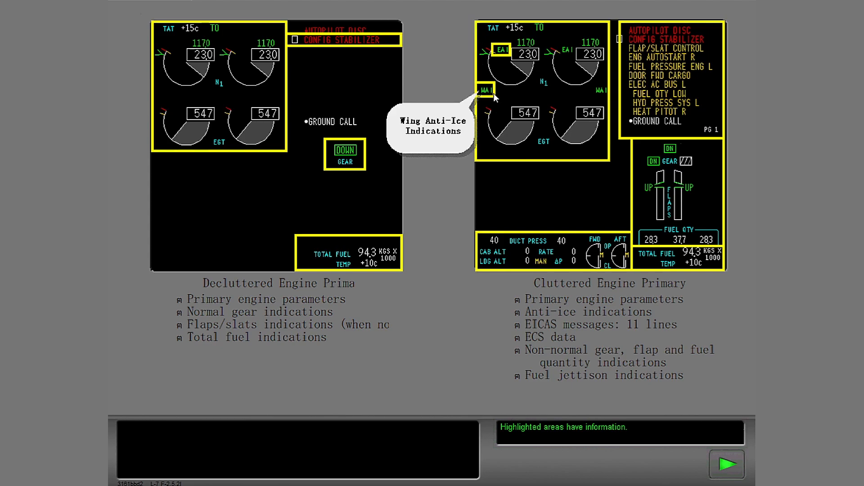
{"action": "mouse_move", "coordinate": [502, 50]}
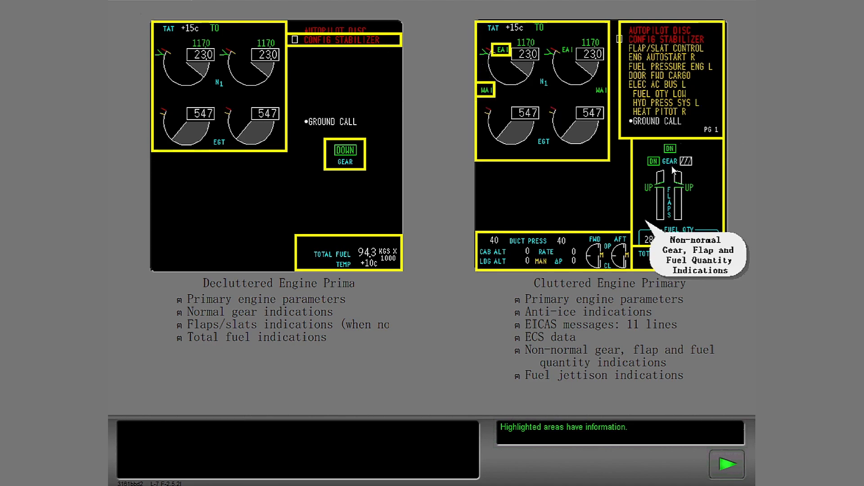
{"action": "mouse_move", "coordinate": [702, 177]}
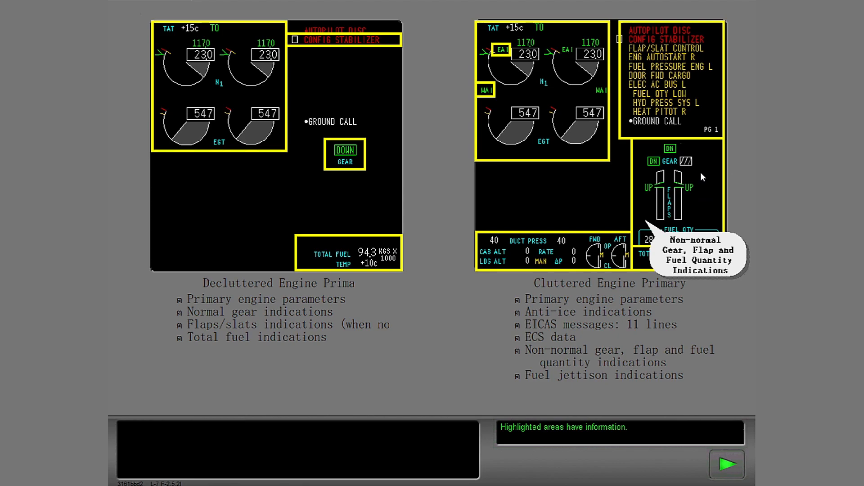
{"action": "mouse_move", "coordinate": [656, 259]}
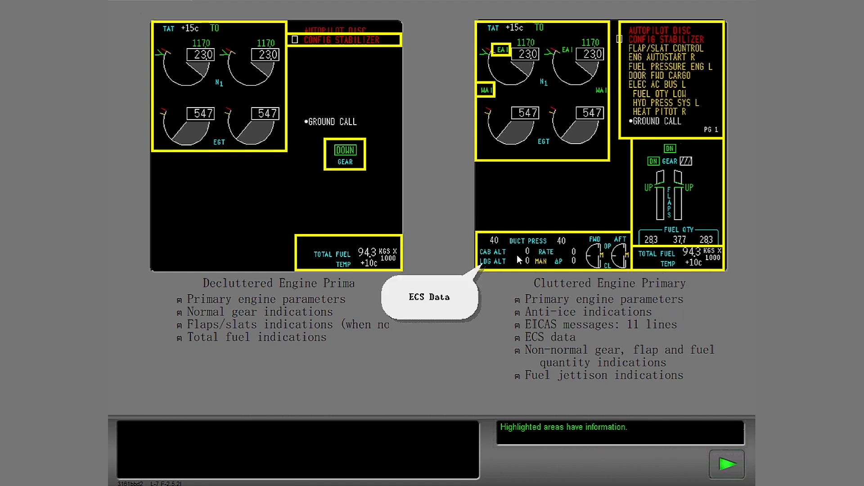
{"action": "mouse_move", "coordinate": [312, 265]}
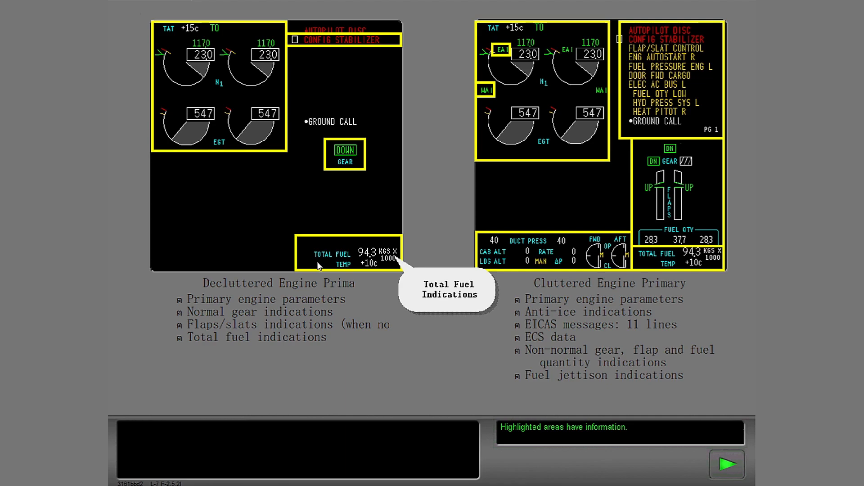
{"action": "left_click", "coordinate": [727, 463]}
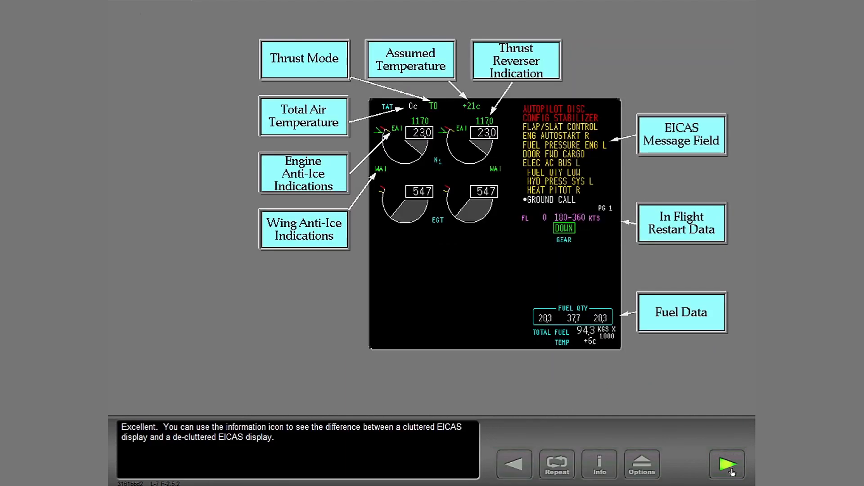
- Finish the EICAS display topic summary and continue to the EICAS Message Field lesson
{"action": "left_click", "coordinate": [727, 464]}
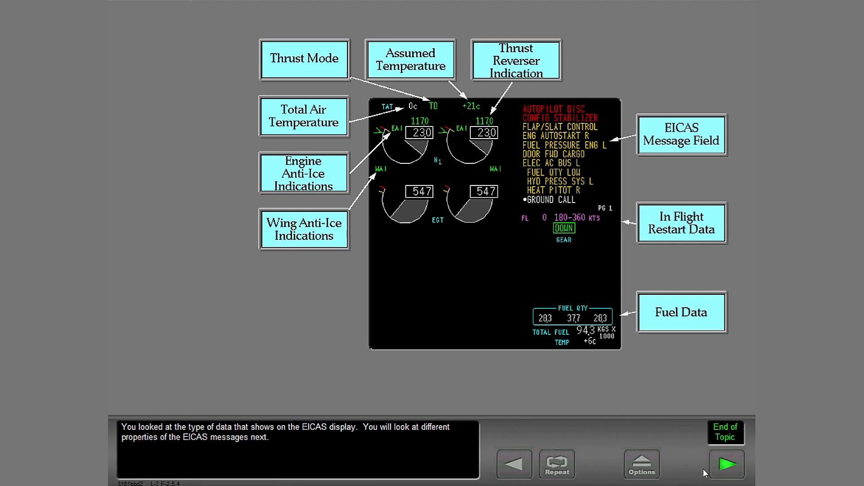
{"action": "left_click", "coordinate": [727, 464]}
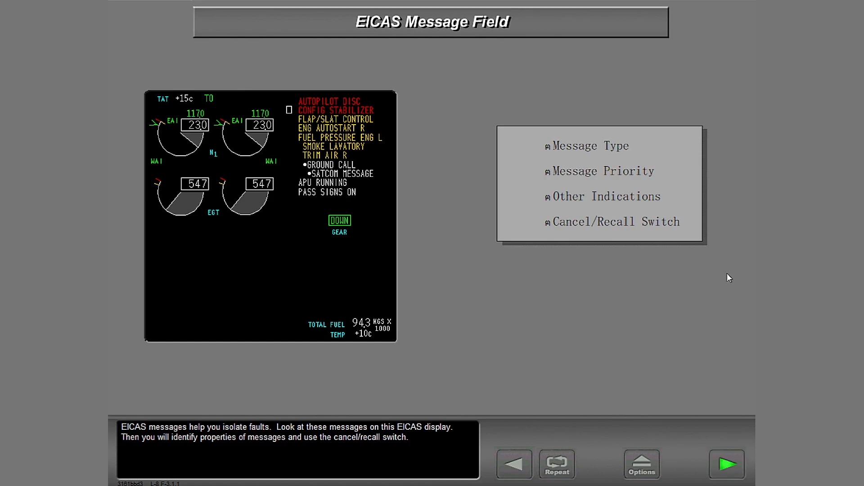
- Sort all six EICAS messages into their matching message-type boxes in the exercise
{"action": "left_click", "coordinate": [726, 464]}
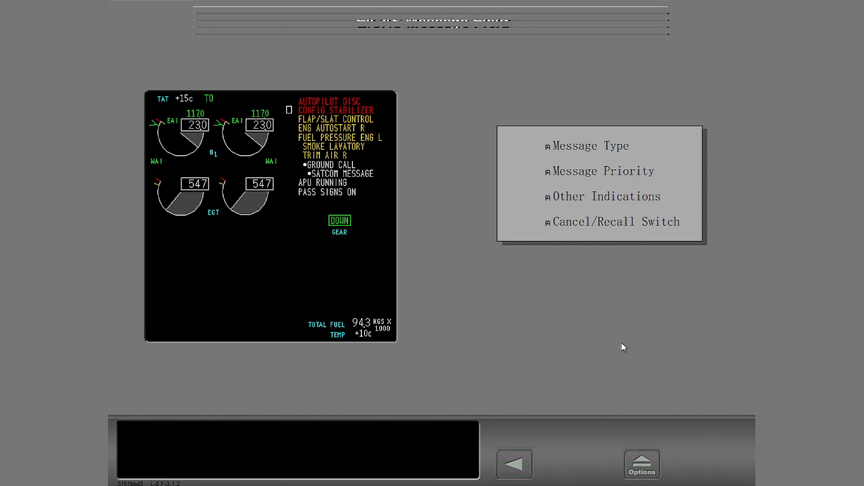
{"action": "left_click", "coordinate": [589, 145]}
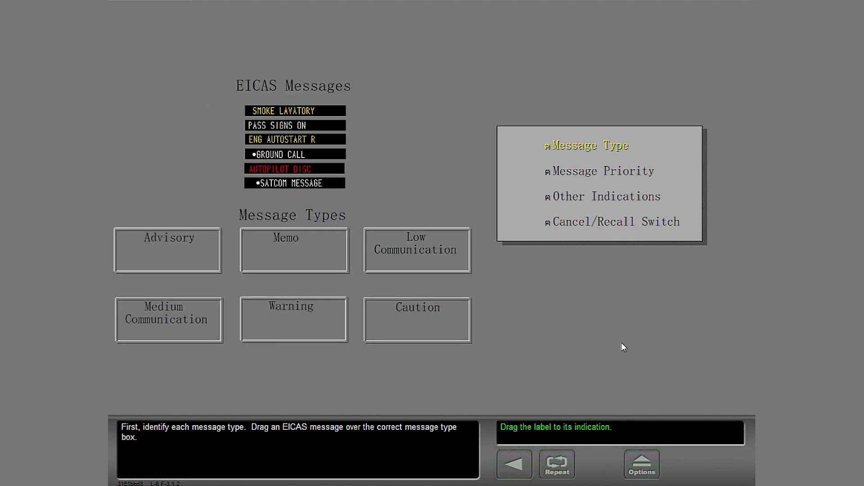
{"action": "mouse_move", "coordinate": [242, 192]}
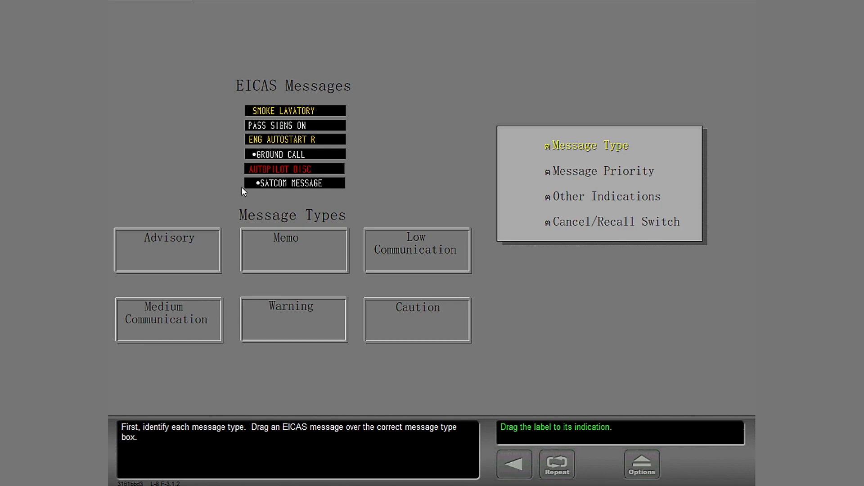
{"action": "mouse_move", "coordinate": [291, 174]}
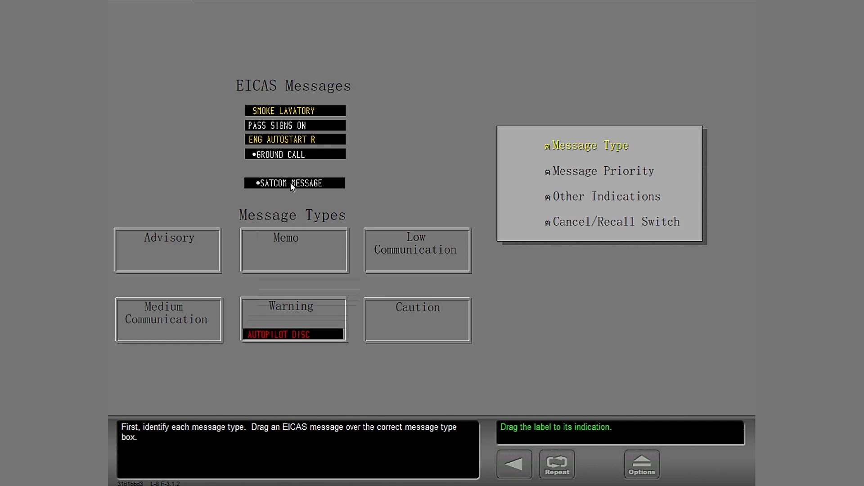
{"action": "mouse_move", "coordinate": [284, 157]}
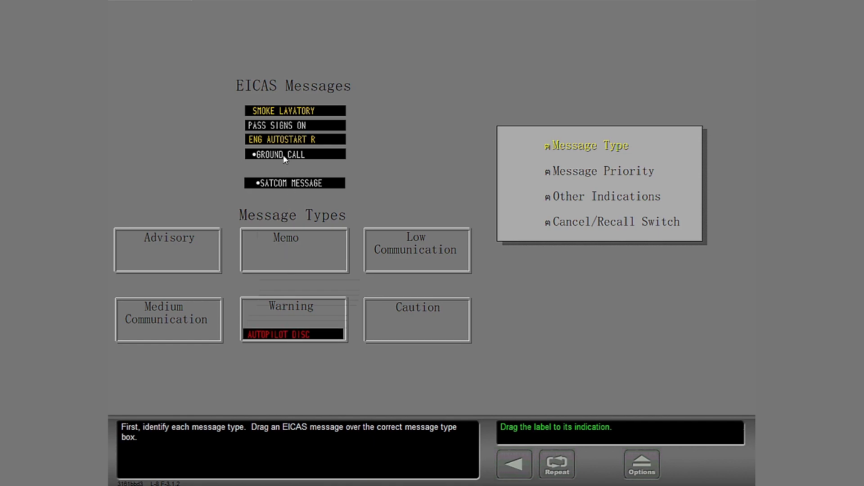
{"action": "mouse_move", "coordinate": [292, 114]}
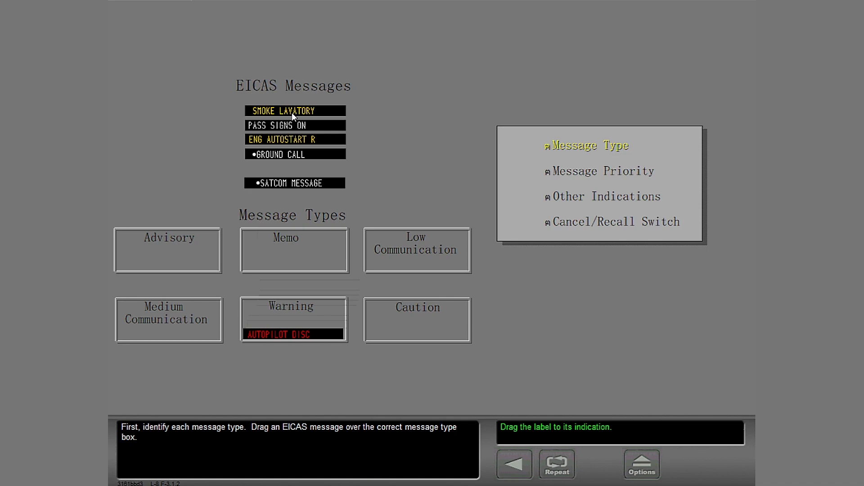
{"action": "mouse_move", "coordinate": [280, 157]}
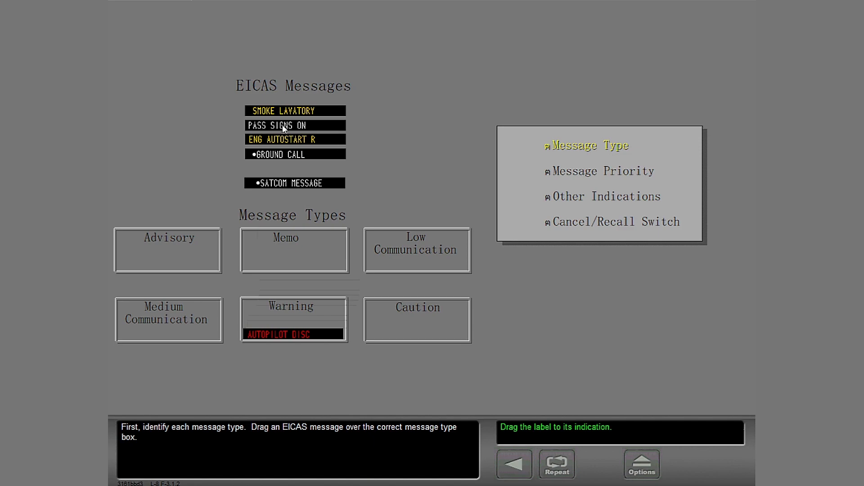
{"action": "mouse_move", "coordinate": [287, 118]}
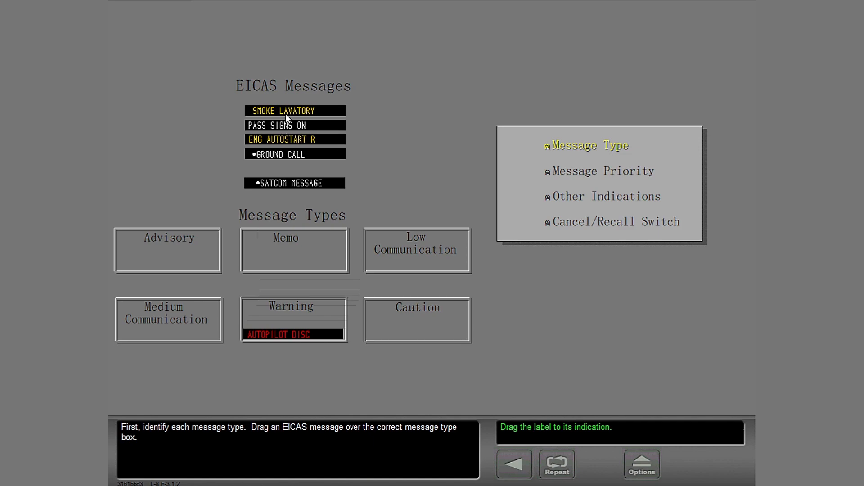
{"action": "mouse_move", "coordinate": [291, 114]}
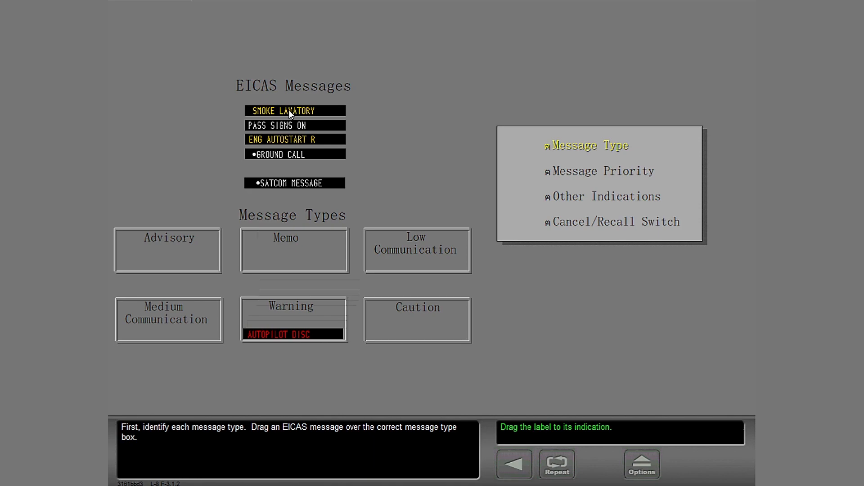
{"action": "mouse_move", "coordinate": [294, 125]}
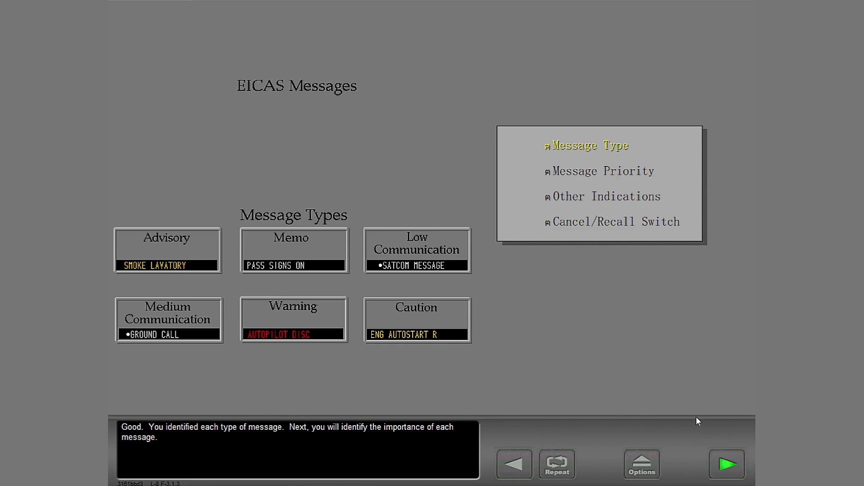
{"action": "left_click", "coordinate": [726, 464]}
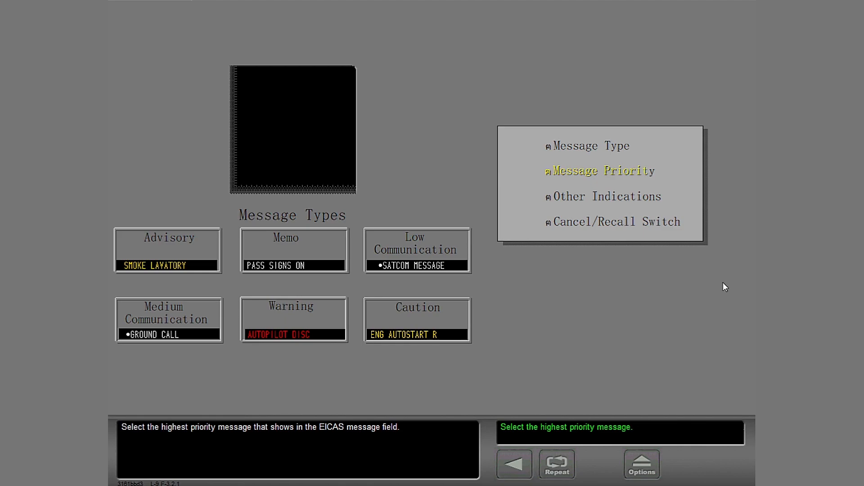
{"action": "mouse_move", "coordinate": [639, 316]}
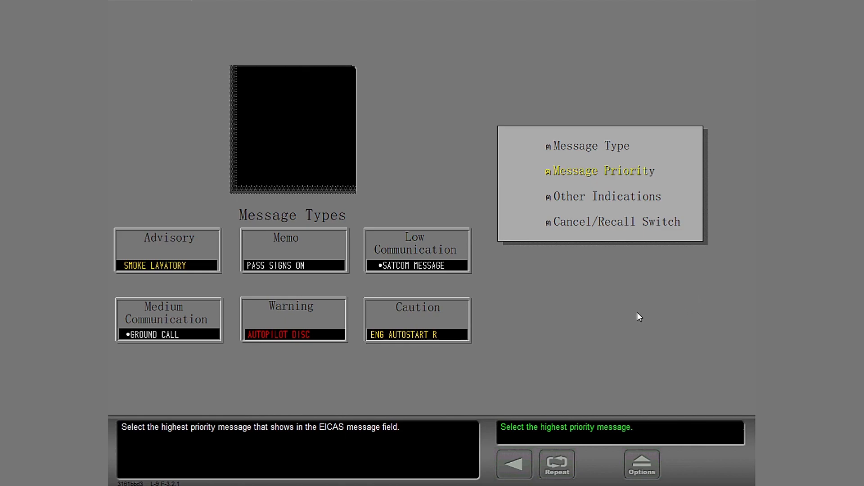
{"action": "mouse_move", "coordinate": [398, 323]}
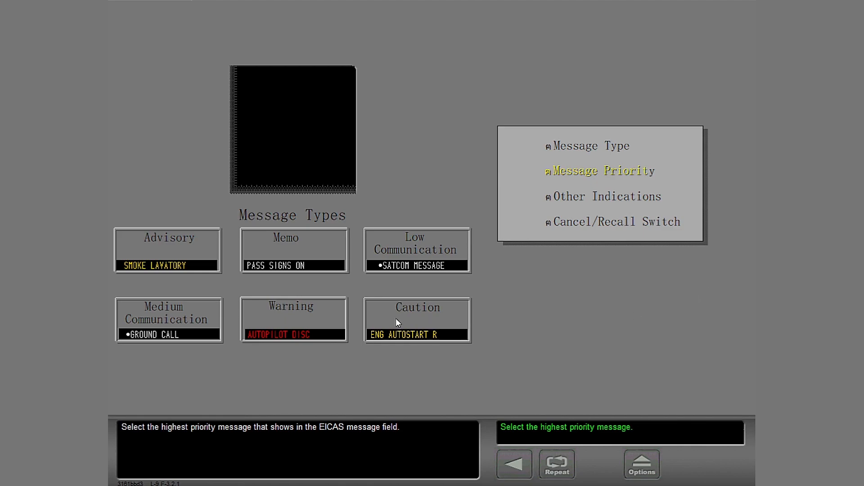
- Rank messages by priority: AUTOPILOT DISC, ENG AUTOSTART R, SMOKE LAVATORY, GROUND CALL, SATCOM MESSAGE, PASS SIGNS ON
{"action": "left_click", "coordinate": [278, 335]}
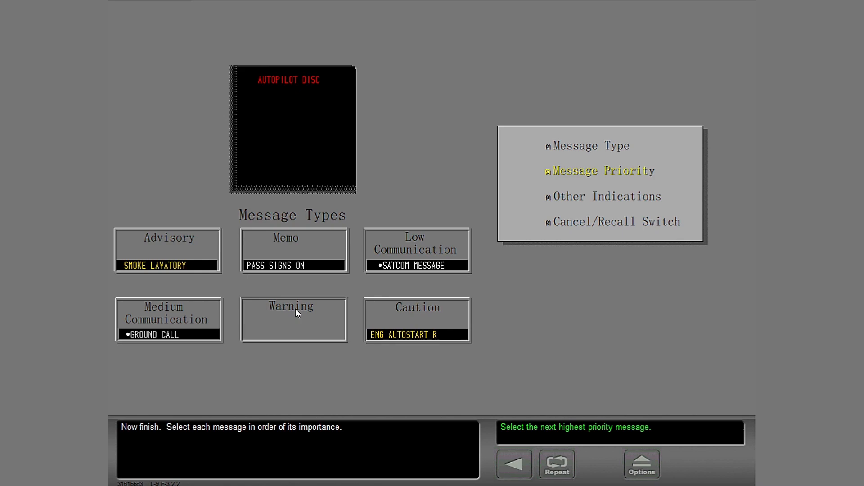
{"action": "left_click", "coordinate": [417, 334]}
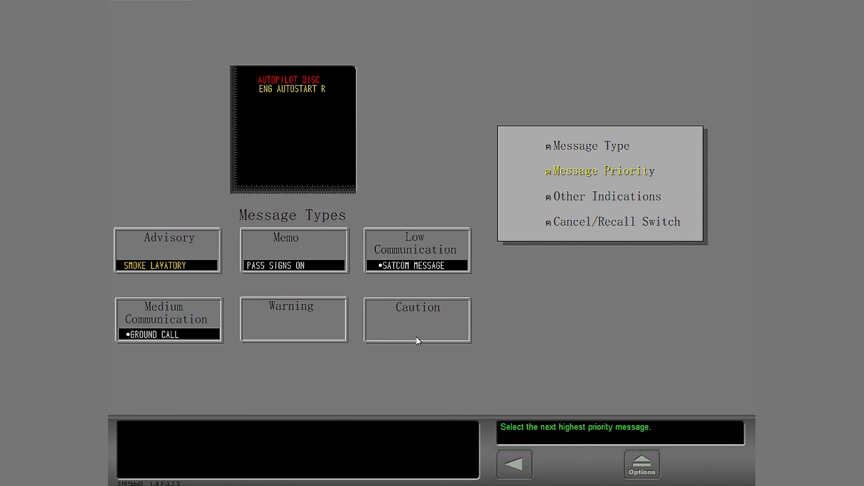
{"action": "left_click", "coordinate": [167, 251]}
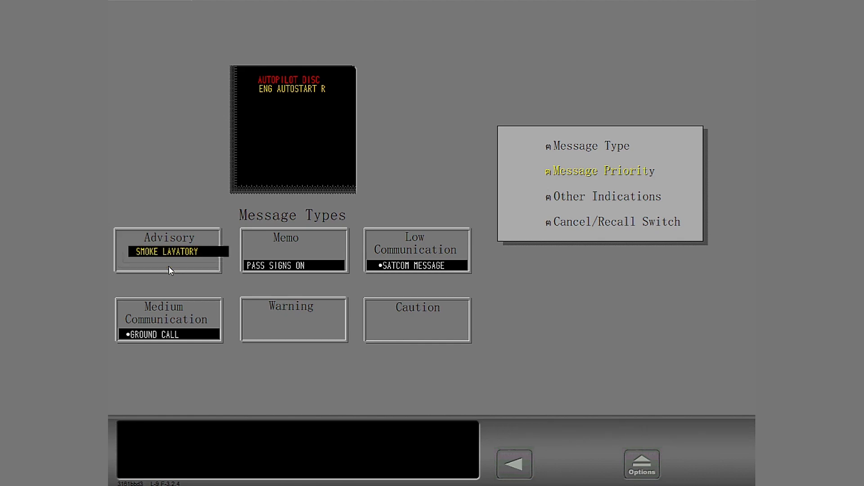
{"action": "left_click", "coordinate": [169, 251]}
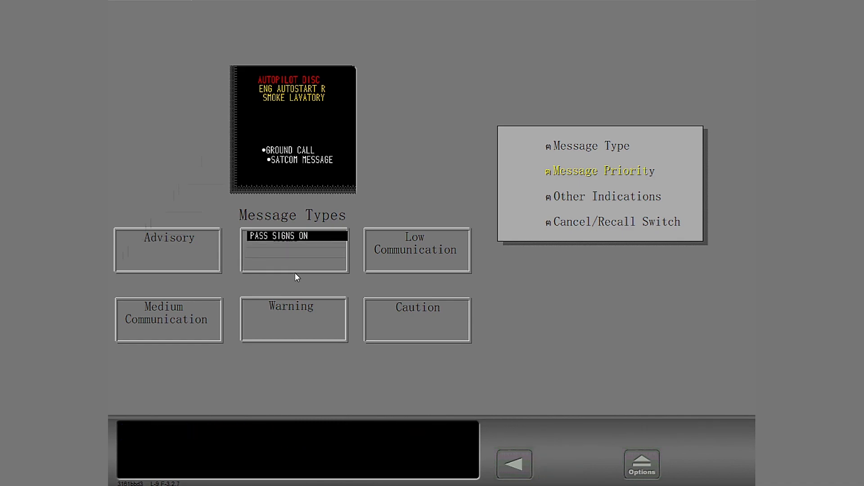
{"action": "left_click", "coordinate": [294, 250]}
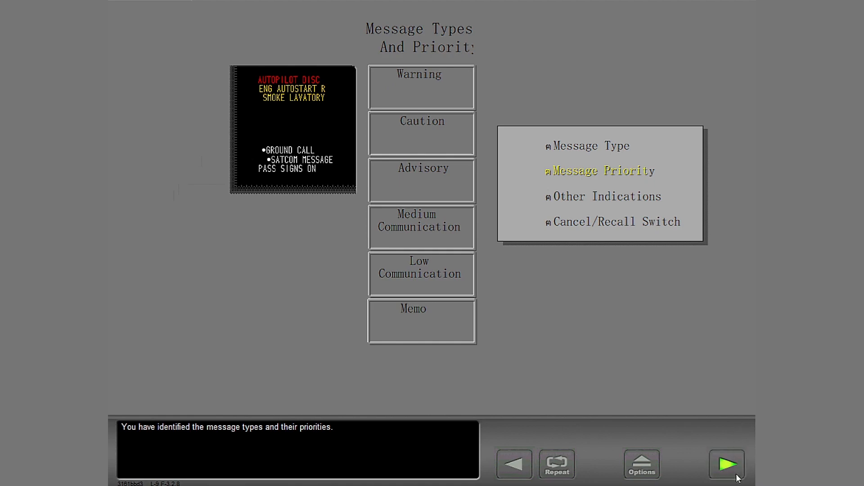
- Answer the aural questions: Medium Communication for hi/low chime, Warning for siren, Caution for beeper
{"action": "left_click", "coordinate": [727, 464]}
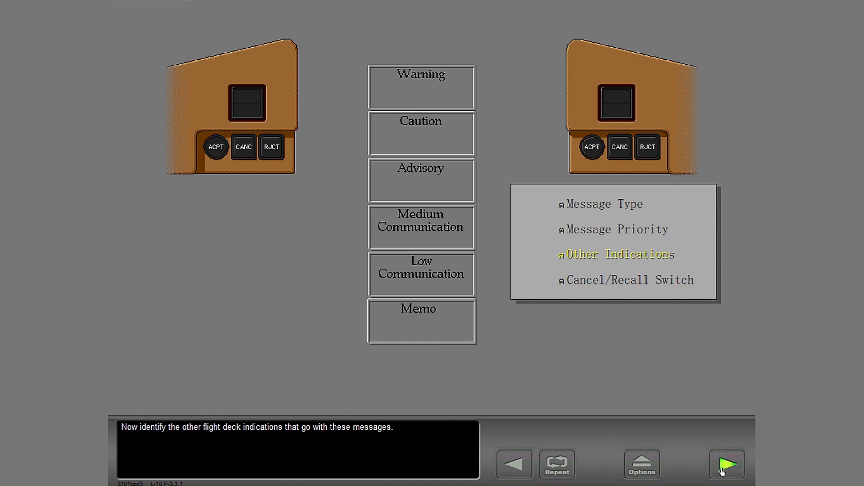
{"action": "left_click", "coordinate": [726, 464]}
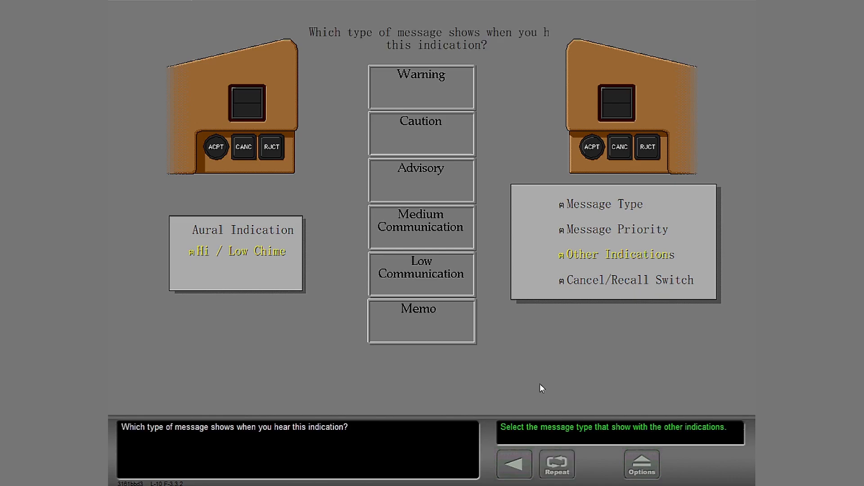
{"action": "mouse_move", "coordinate": [380, 231]}
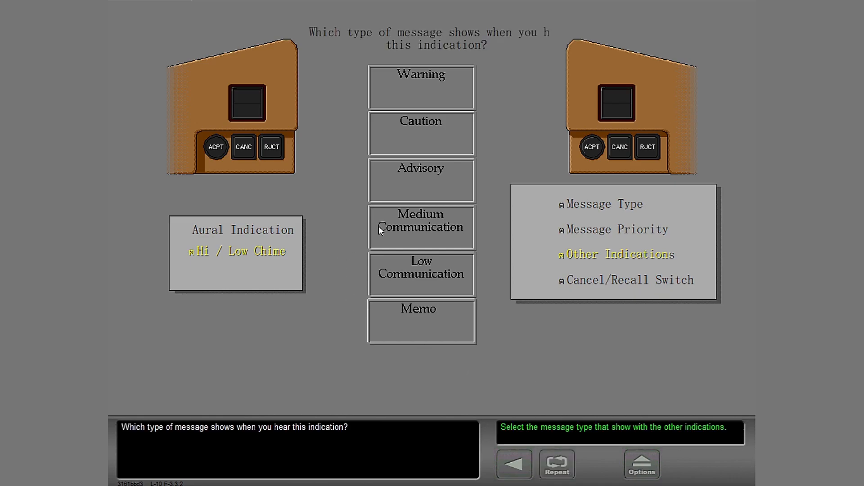
{"action": "left_click", "coordinate": [420, 227]}
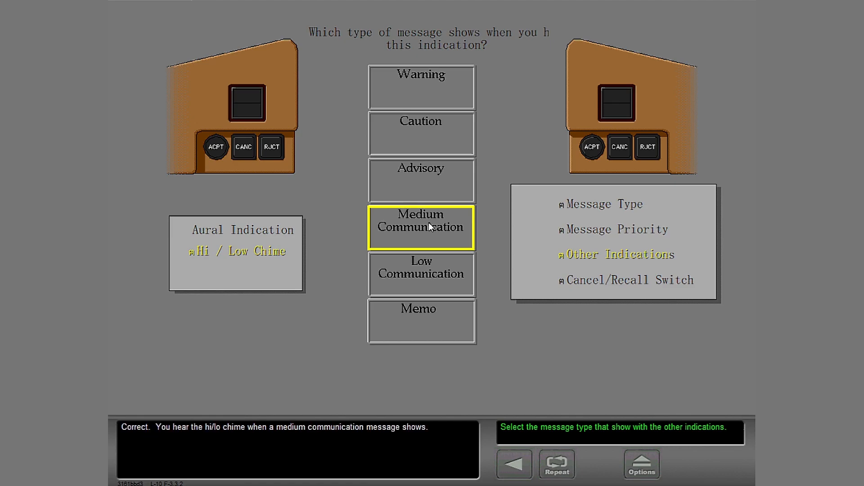
{"action": "mouse_move", "coordinate": [511, 368]}
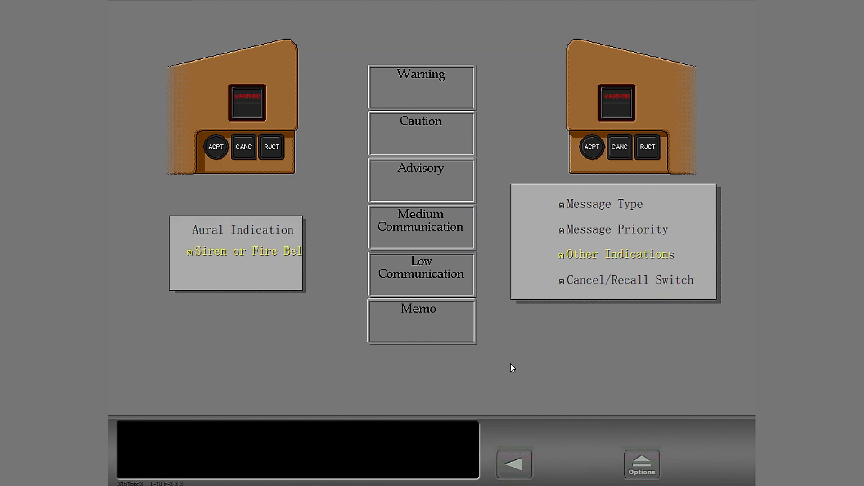
{"action": "mouse_move", "coordinate": [506, 172]}
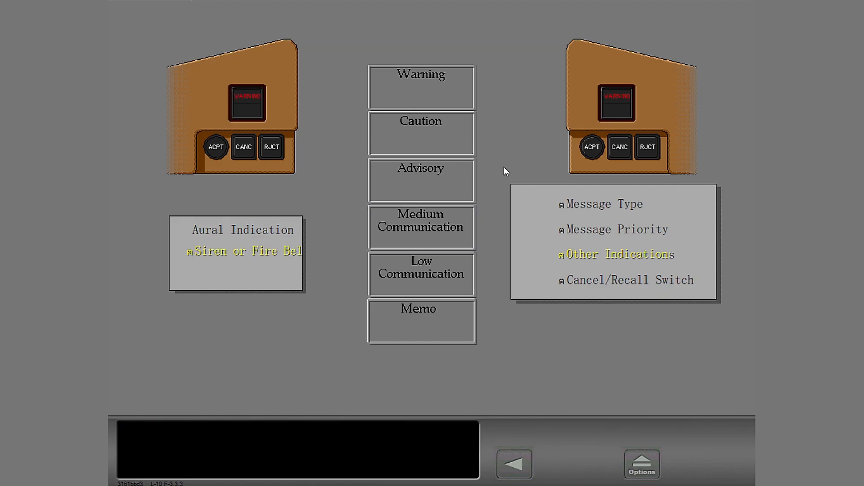
{"action": "mouse_move", "coordinate": [502, 49]}
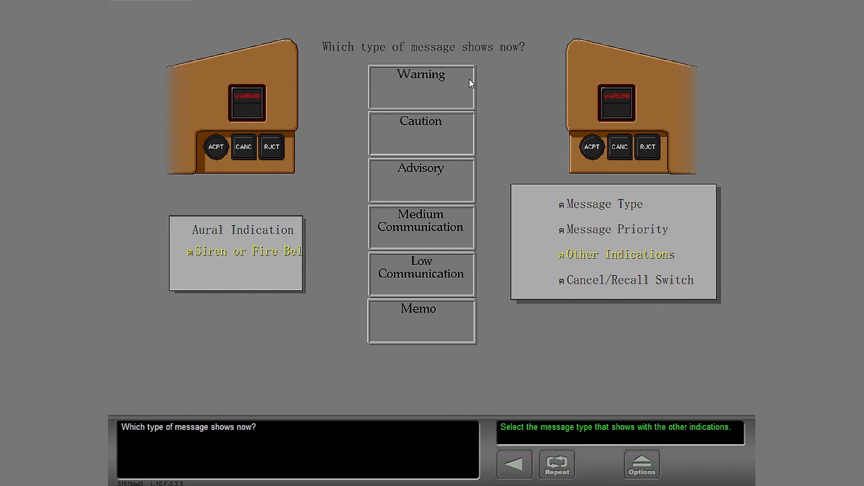
{"action": "left_click", "coordinate": [420, 87]}
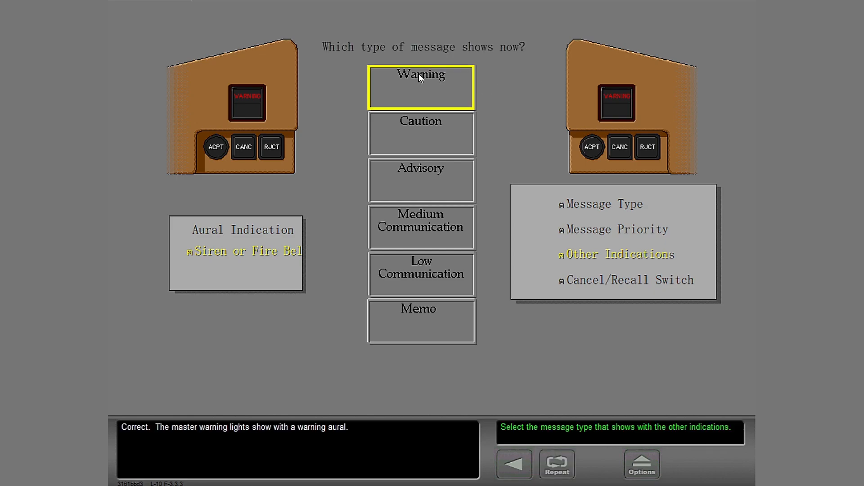
{"action": "mouse_move", "coordinate": [506, 101]}
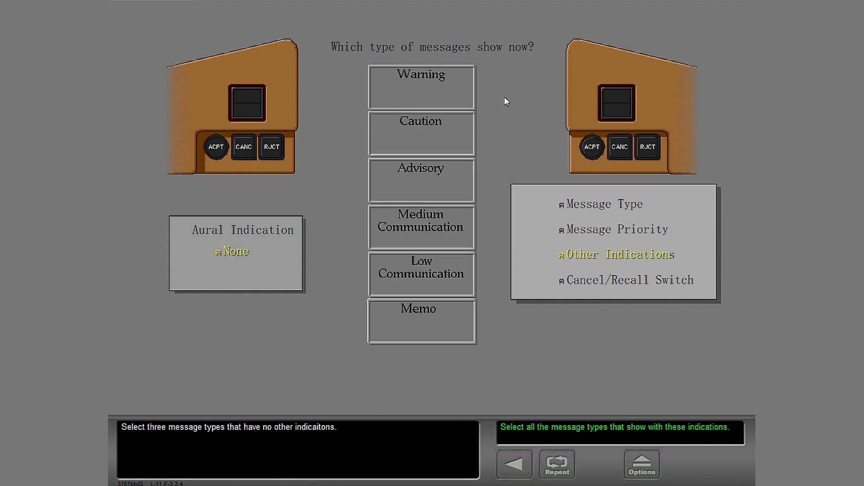
{"action": "mouse_move", "coordinate": [502, 108]}
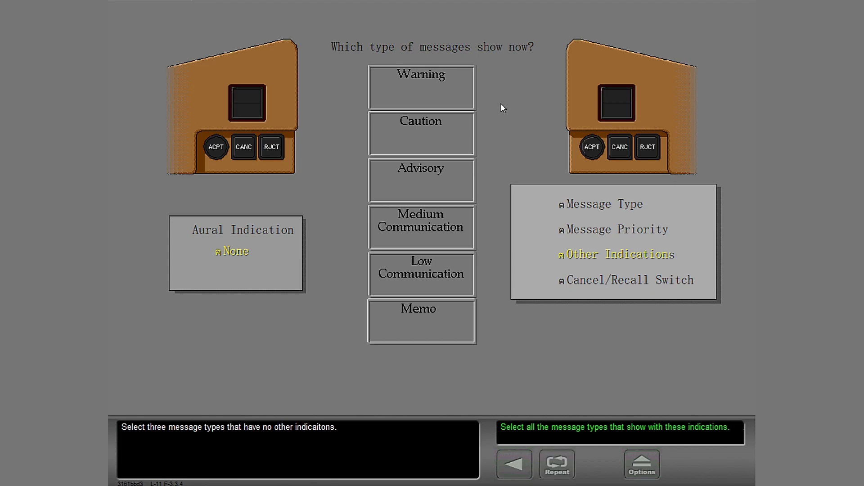
{"action": "left_click", "coordinate": [421, 180]}
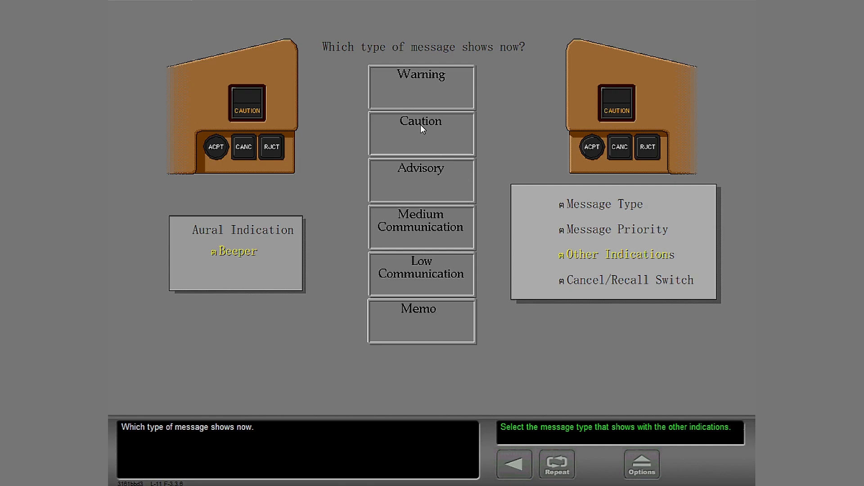
{"action": "left_click", "coordinate": [420, 133]}
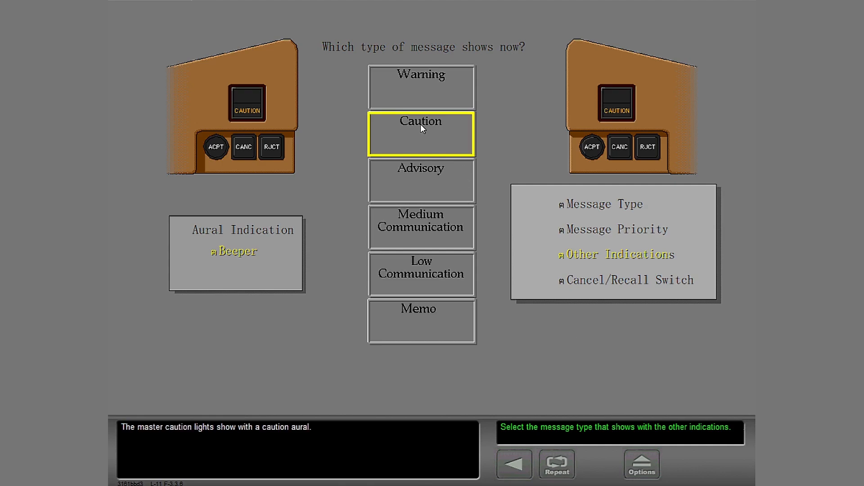
- Advance to the message-properties lesson summary screen
{"action": "left_click", "coordinate": [421, 133]}
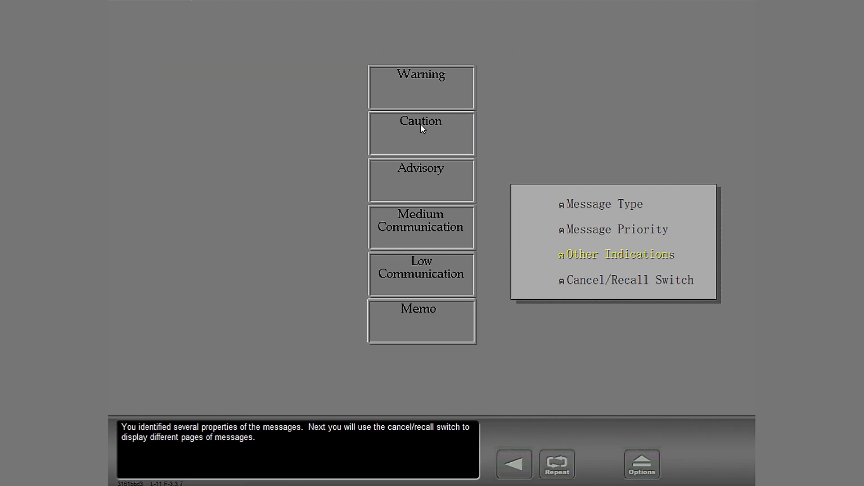
{"action": "mouse_move", "coordinate": [604, 115]}
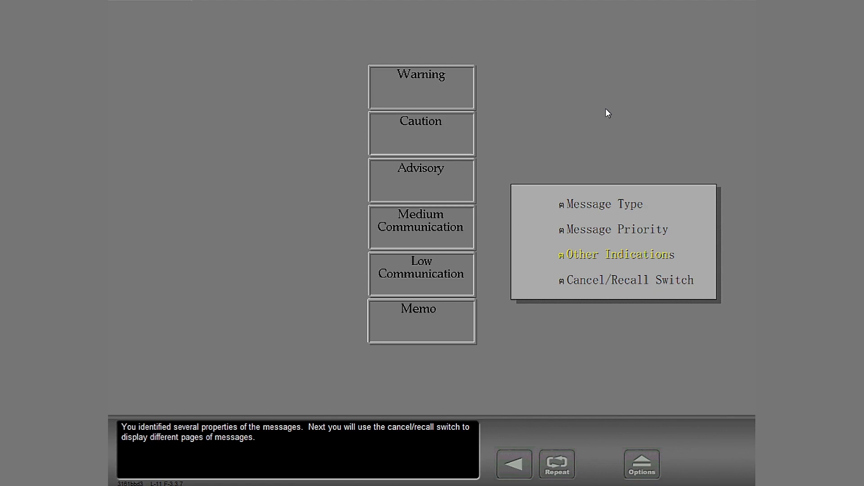
{"action": "mouse_move", "coordinate": [727, 464]}
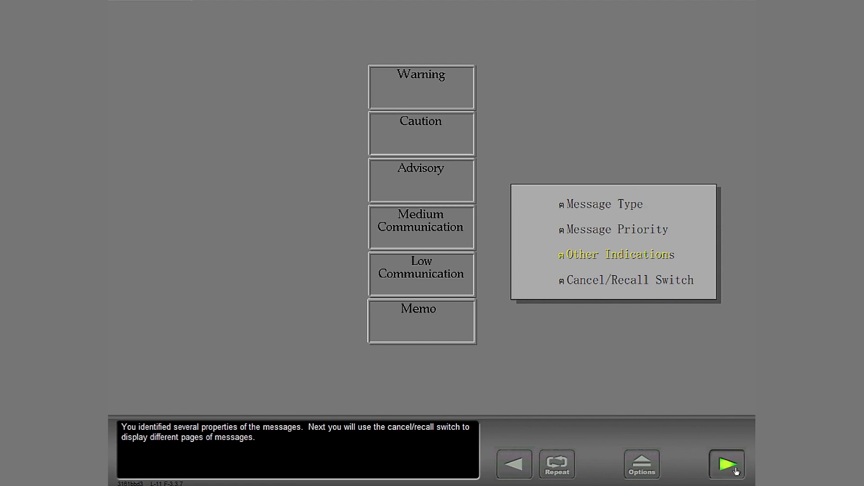
- Page the EICAS with CANC/RCL to PG 2 and PG 3, finding EFIS CONTROL PNL R and TRANSPONDER L
{"action": "left_click", "coordinate": [727, 465]}
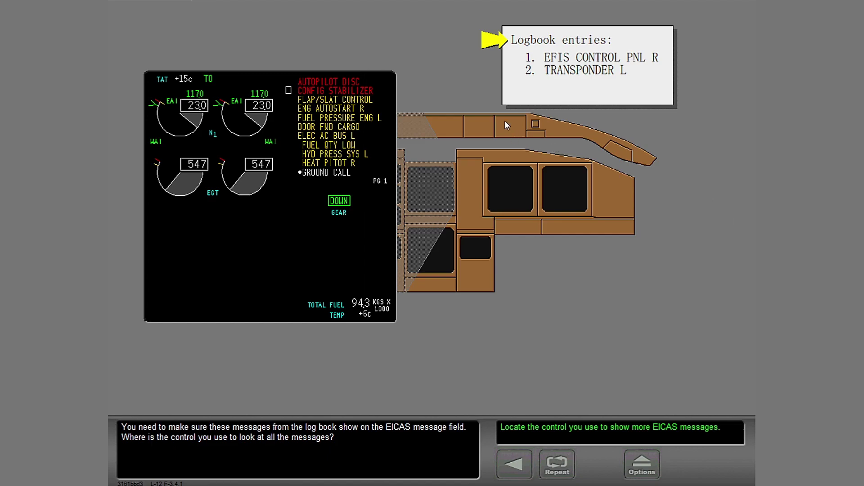
{"action": "mouse_move", "coordinate": [459, 114]}
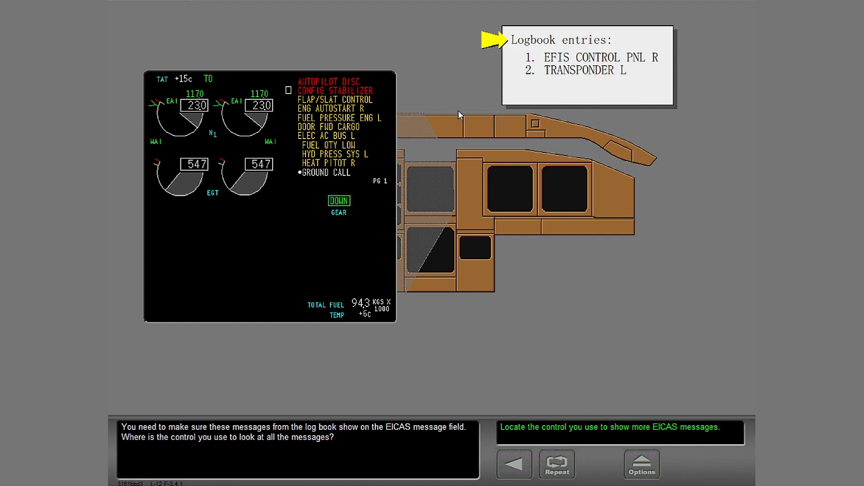
{"action": "mouse_move", "coordinate": [494, 131]}
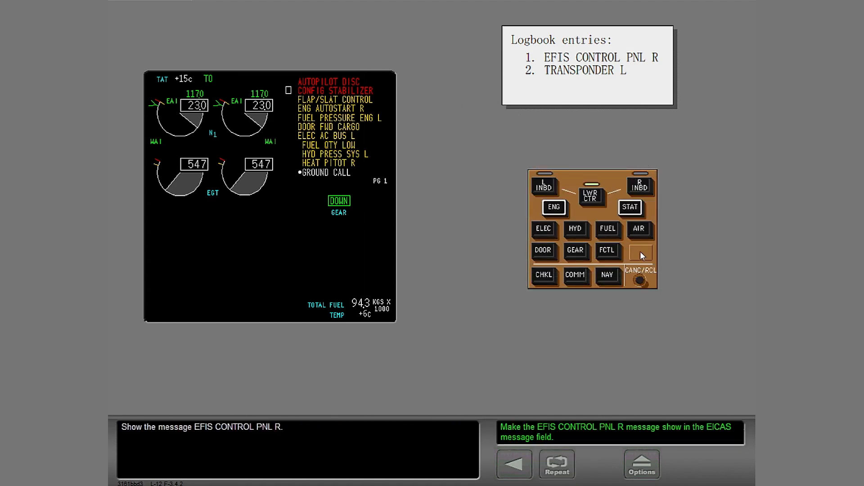
{"action": "mouse_move", "coordinate": [690, 265]}
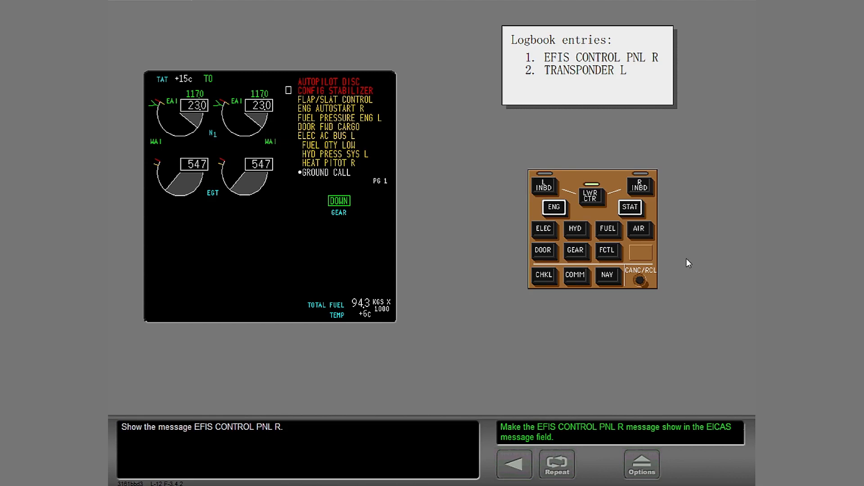
{"action": "left_click", "coordinate": [641, 281]}
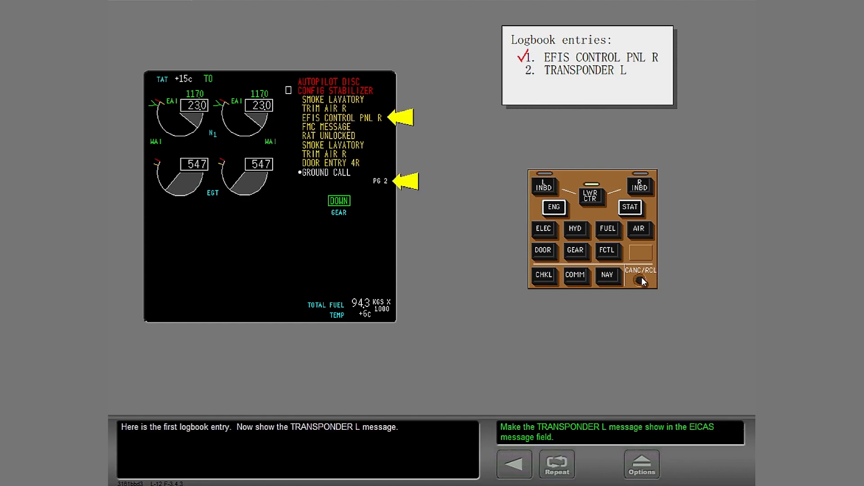
{"action": "mouse_move", "coordinate": [670, 293]}
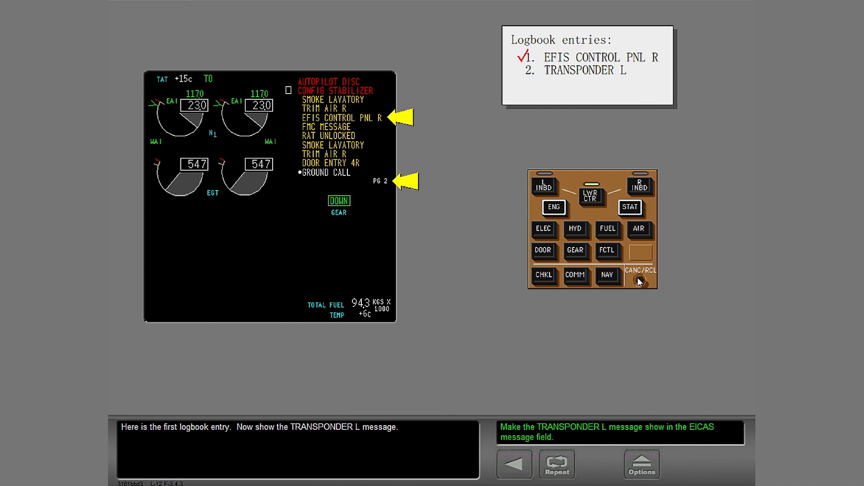
{"action": "left_click", "coordinate": [641, 280]}
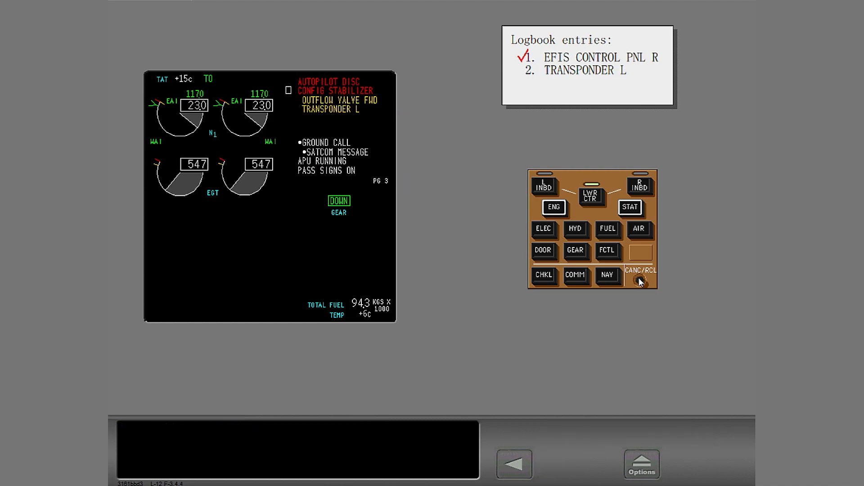
{"action": "left_click", "coordinate": [641, 278]}
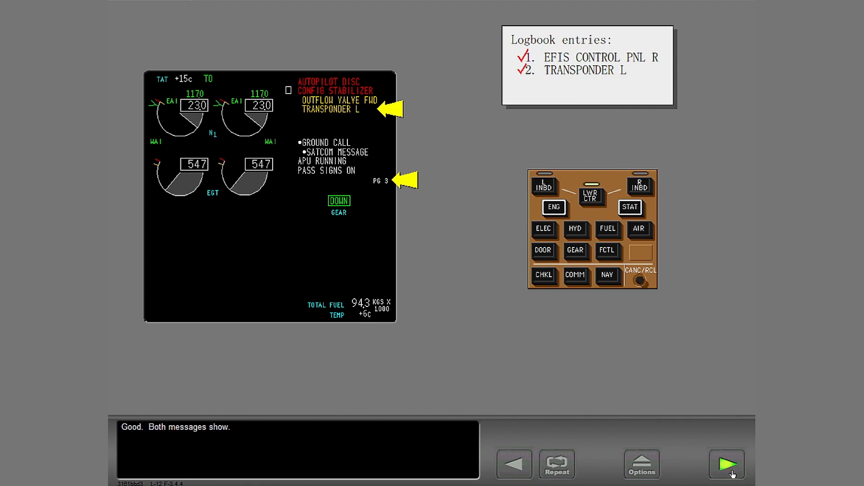
- Mark Warning, Medium Communication, Low Communication and Memo as types that stay displayed
{"action": "left_click", "coordinate": [726, 464]}
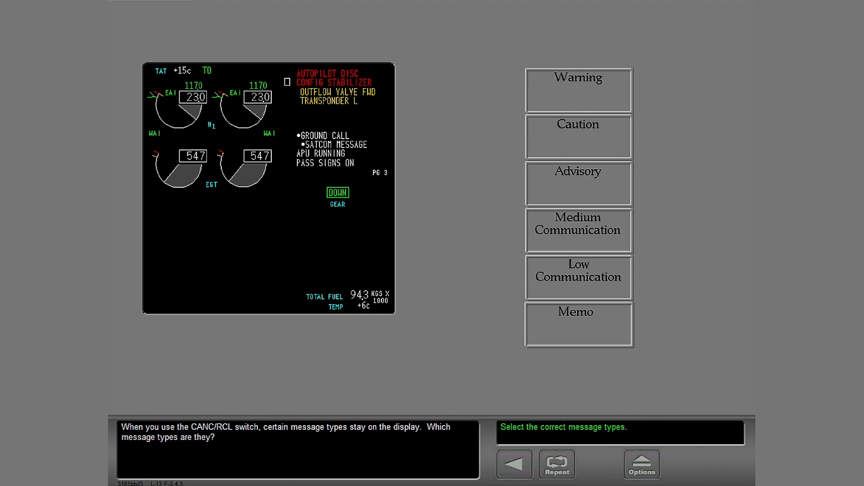
{"action": "mouse_move", "coordinate": [740, 279]}
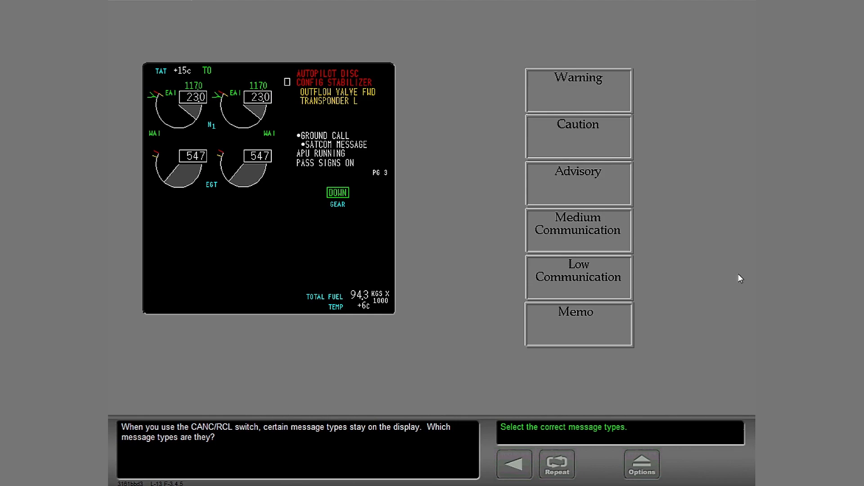
{"action": "left_click", "coordinate": [578, 89]}
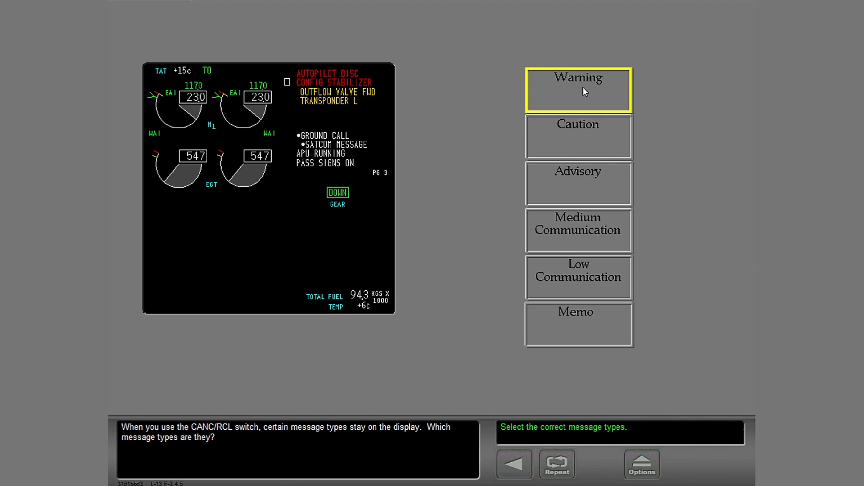
{"action": "left_click", "coordinate": [578, 230]}
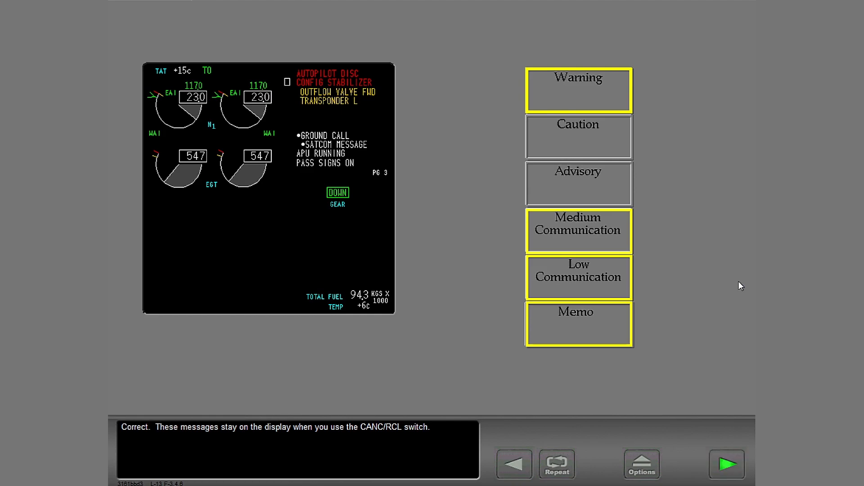
{"action": "mouse_move", "coordinate": [741, 395]}
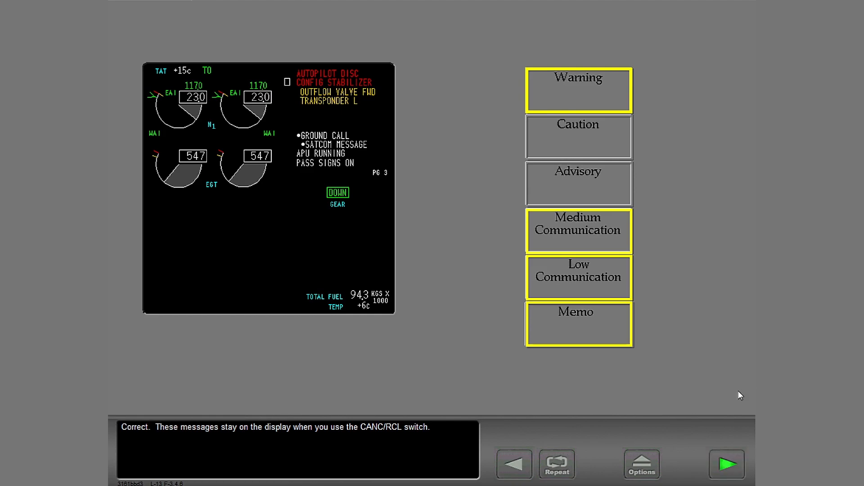
- Cancel the caution and advisory messages with CANC/RCL, then recall page 1
{"action": "left_click", "coordinate": [727, 464]}
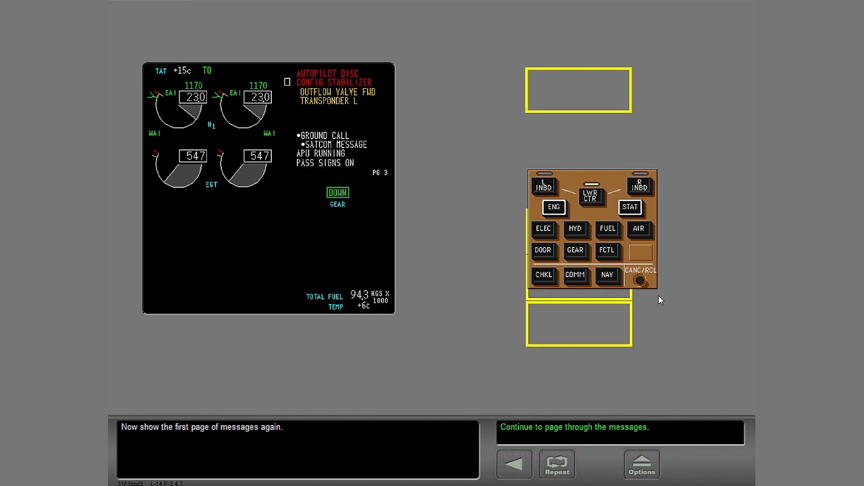
{"action": "mouse_move", "coordinate": [620, 309]}
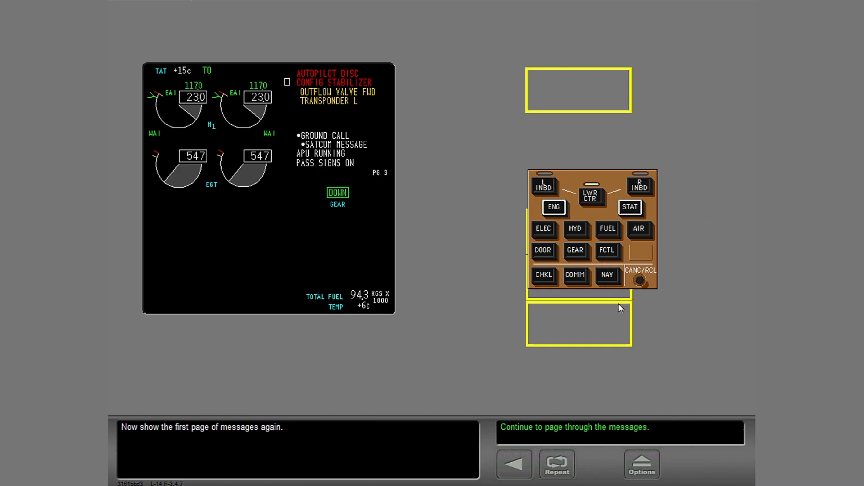
{"action": "left_click", "coordinate": [639, 282]}
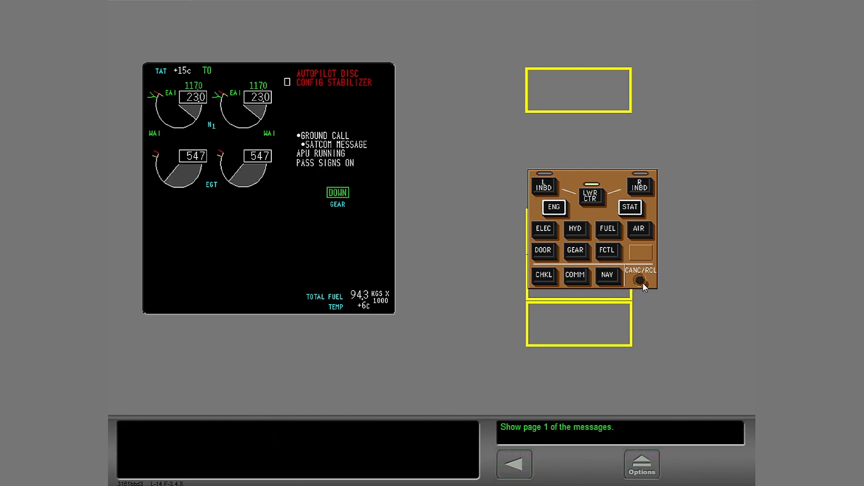
{"action": "mouse_move", "coordinate": [645, 284]}
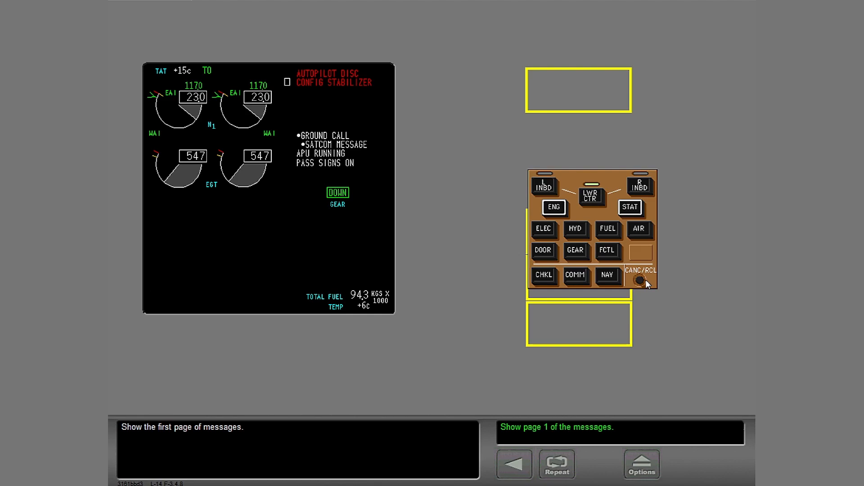
{"action": "mouse_move", "coordinate": [645, 285]}
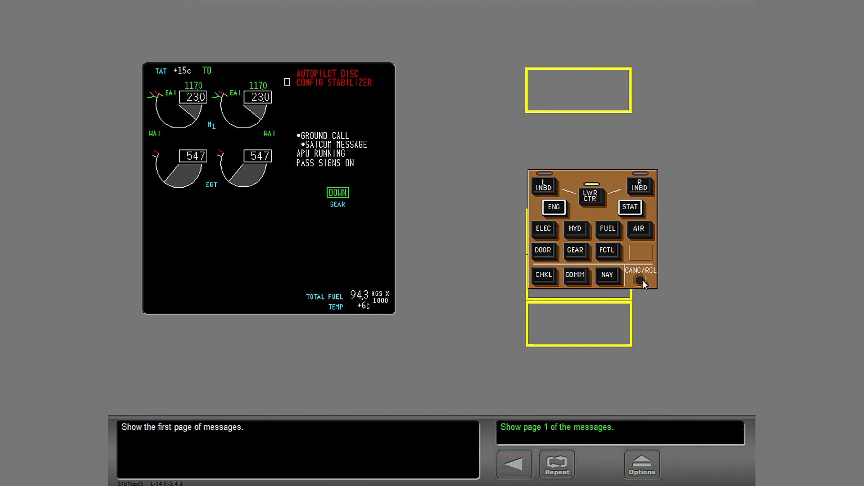
{"action": "mouse_move", "coordinate": [631, 253]}
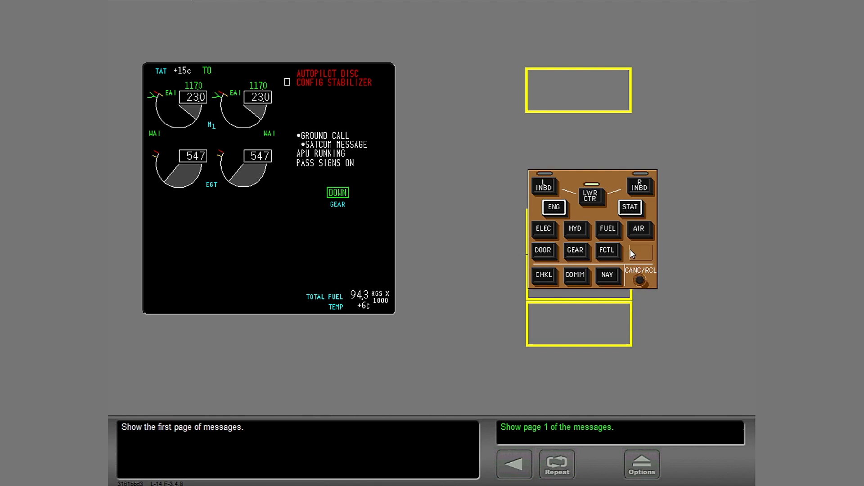
{"action": "mouse_move", "coordinate": [645, 286]}
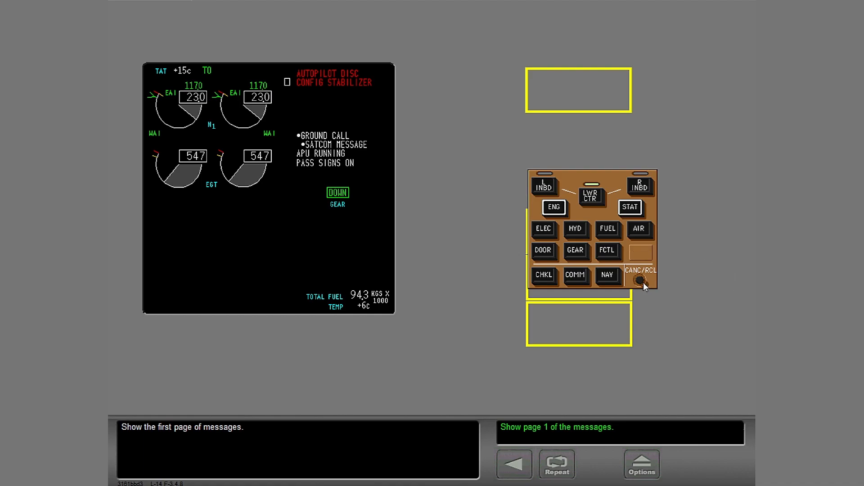
{"action": "left_click", "coordinate": [640, 282]}
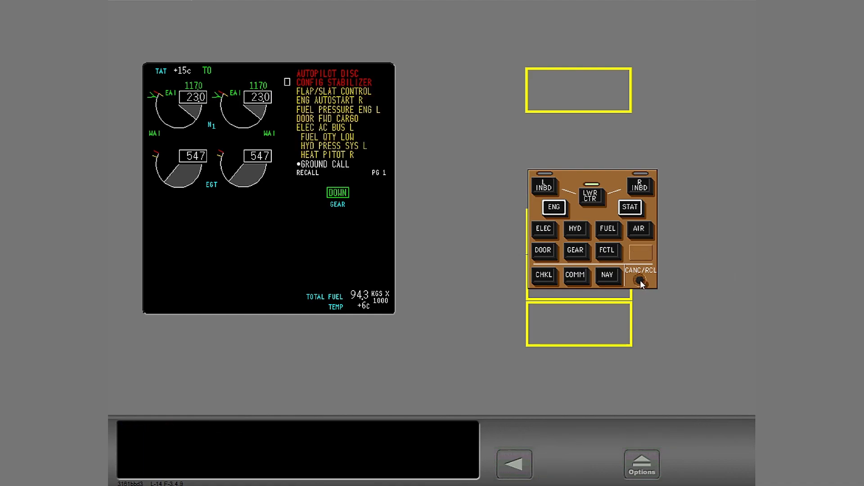
{"action": "left_click", "coordinate": [640, 283]}
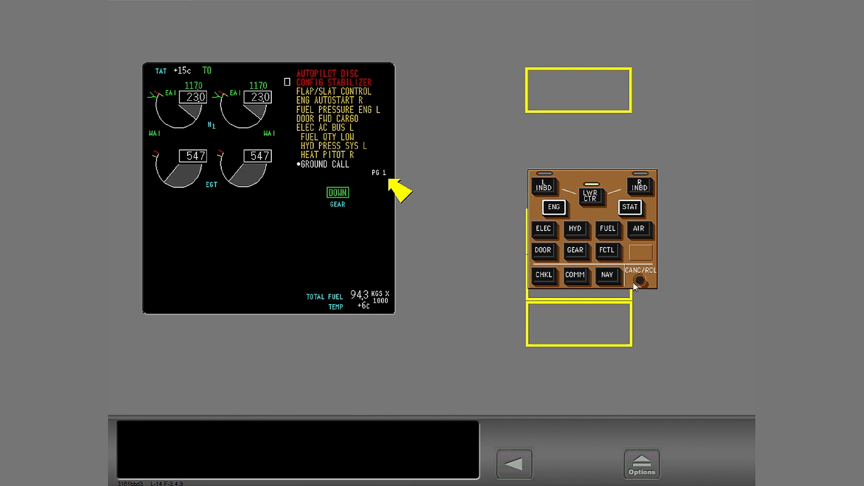
{"action": "left_click", "coordinate": [640, 279]}
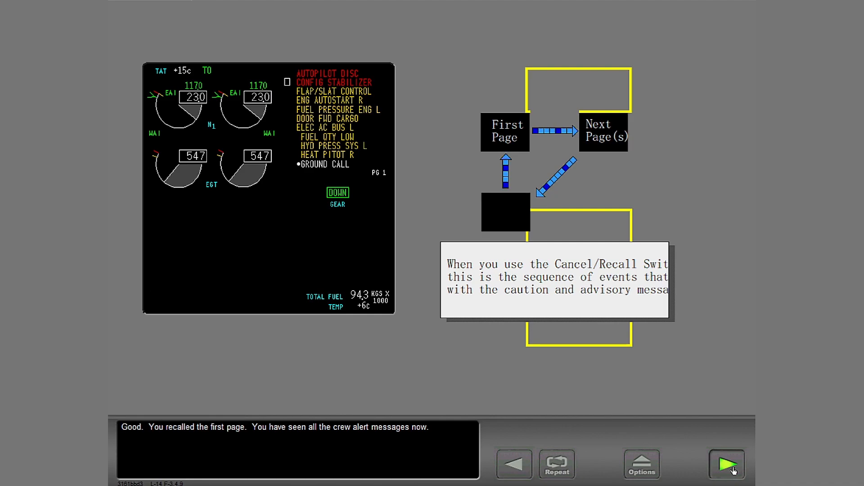
- Advance through the Message Field summary to the End of Topic screen
{"action": "left_click", "coordinate": [727, 464]}
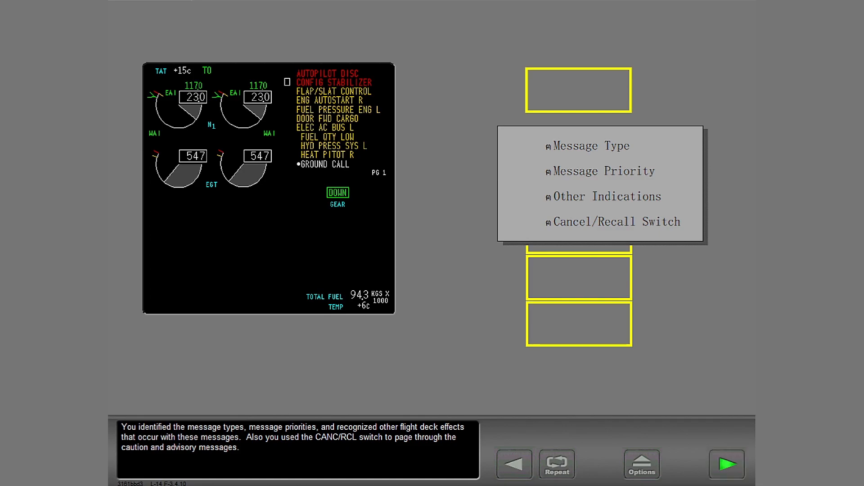
{"action": "left_click", "coordinate": [727, 464]}
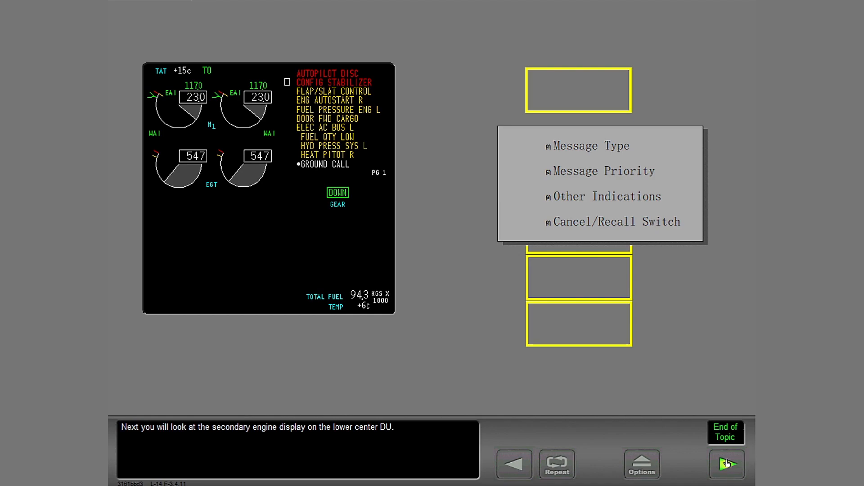
- Show the secondary engine display on the lower center screen using the ENG switch
{"action": "left_click", "coordinate": [727, 464]}
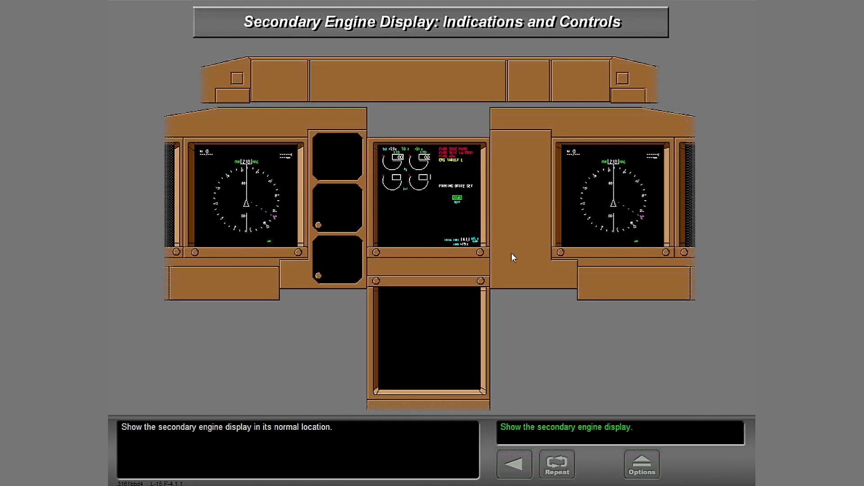
{"action": "mouse_move", "coordinate": [534, 295]}
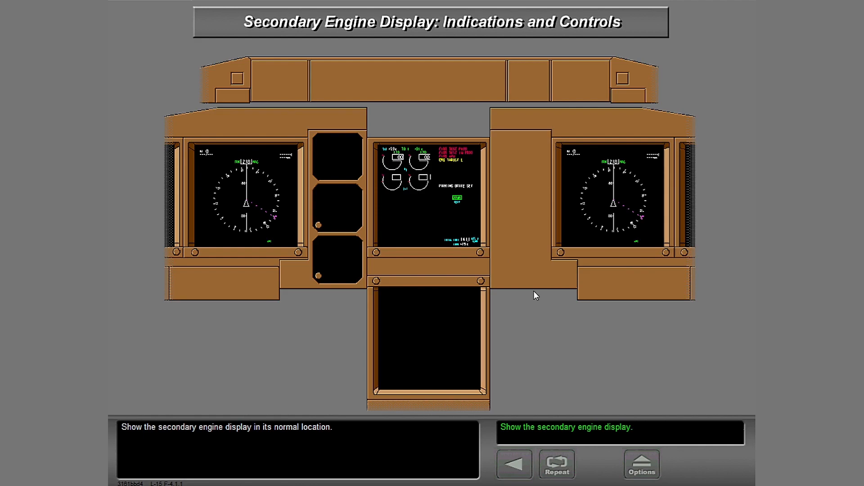
{"action": "mouse_move", "coordinate": [531, 87]}
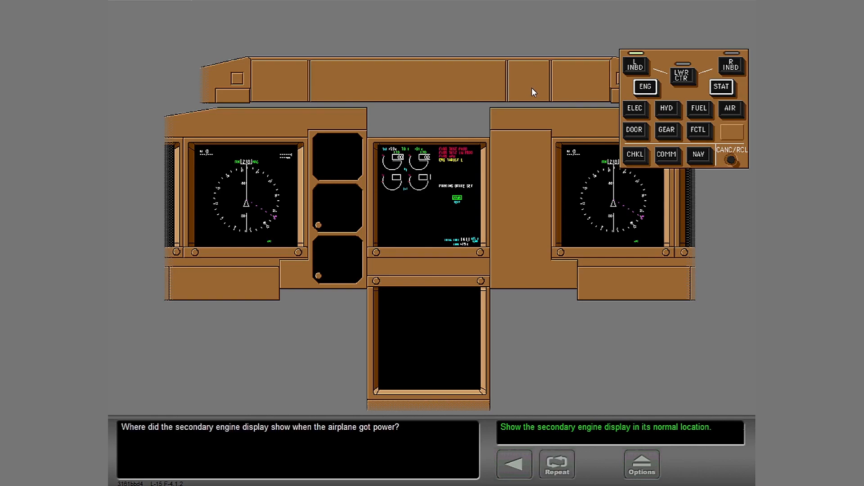
{"action": "mouse_move", "coordinate": [563, 86]}
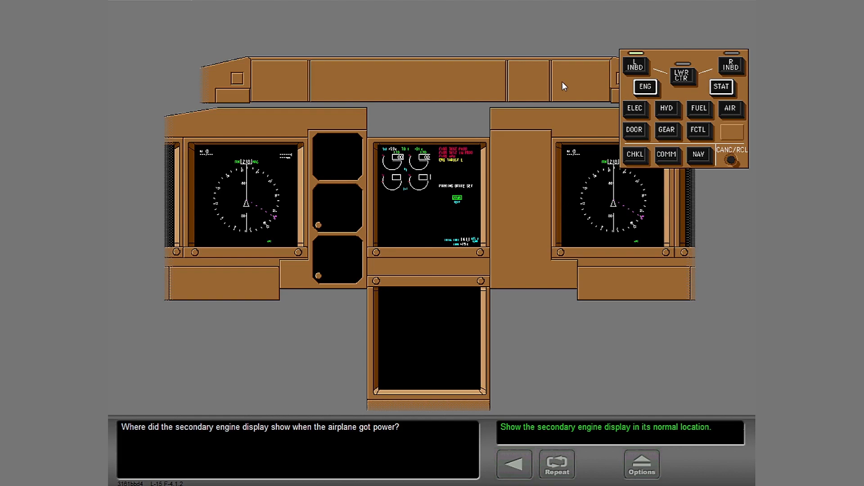
{"action": "left_click", "coordinate": [683, 73]}
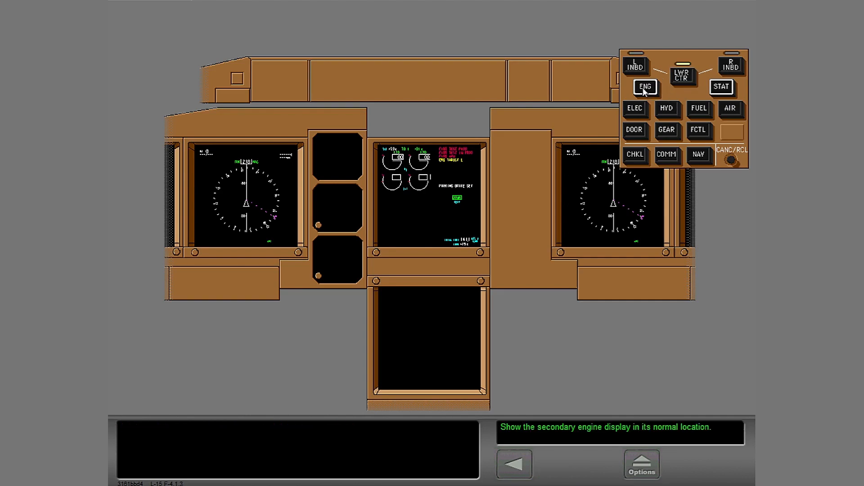
{"action": "left_click", "coordinate": [645, 87]}
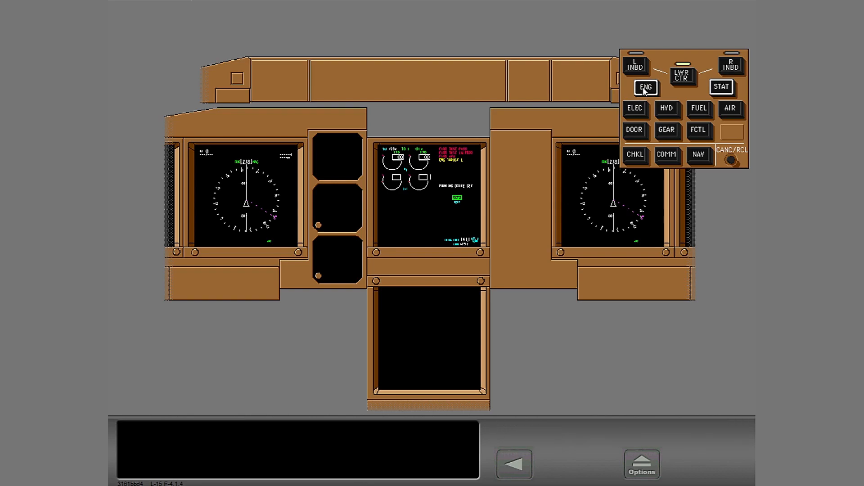
{"action": "left_click", "coordinate": [646, 87]}
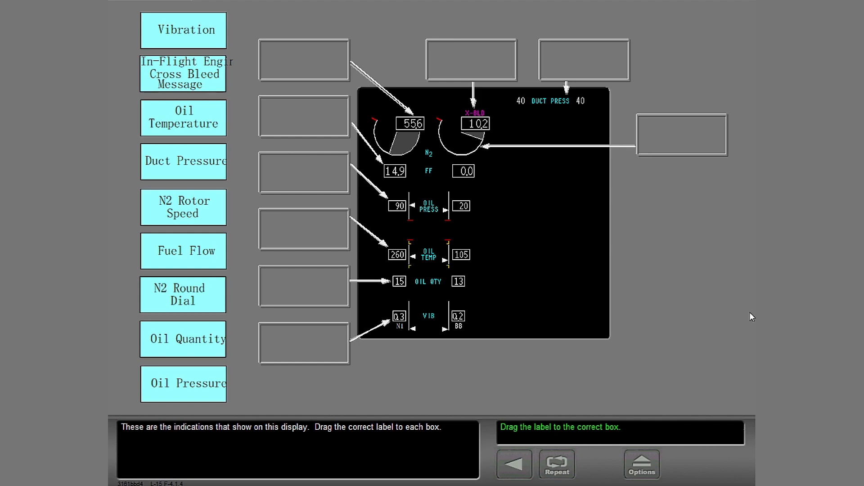
{"action": "mouse_move", "coordinate": [482, 192]}
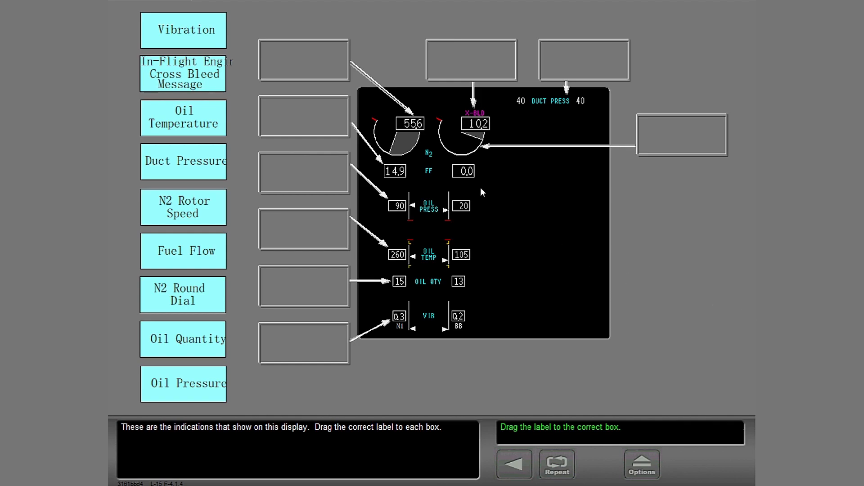
{"action": "mouse_move", "coordinate": [249, 209]}
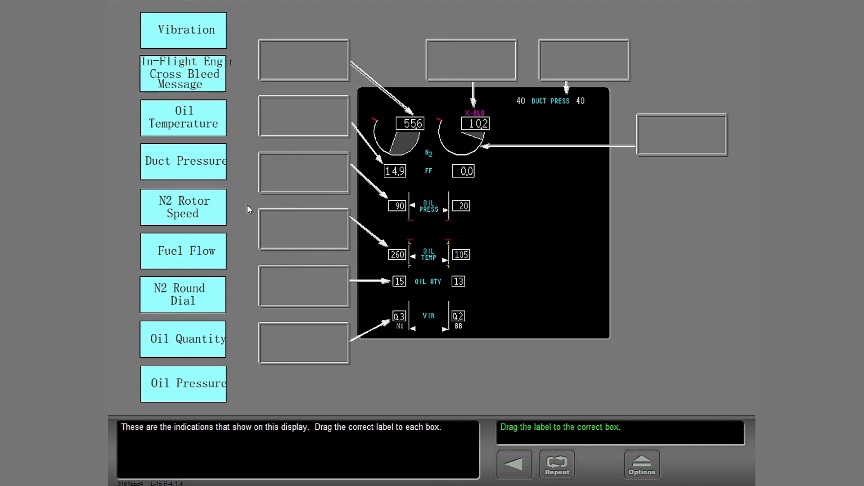
{"action": "mouse_move", "coordinate": [182, 228]}
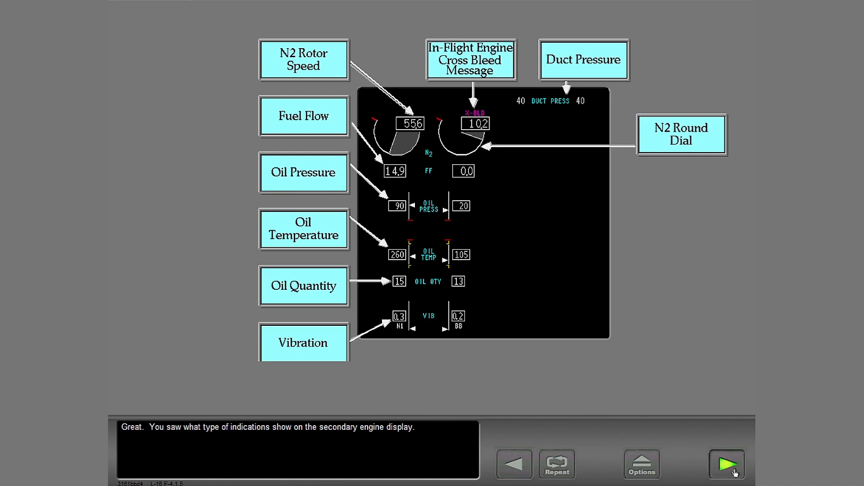
- Complete the secondary engine display label-matching exercise and advance past it
{"action": "left_click", "coordinate": [726, 464]}
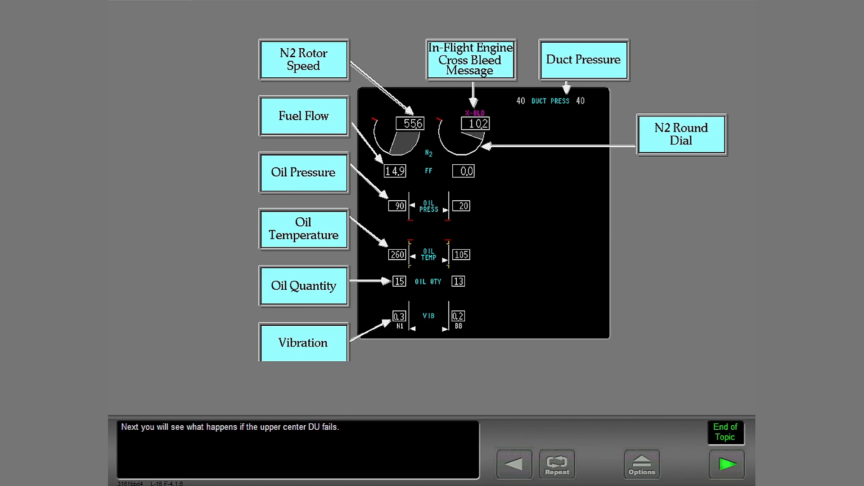
- Start the Compacted Engine Display lesson and advance past the normal-conditions explanation
{"action": "left_click", "coordinate": [726, 464]}
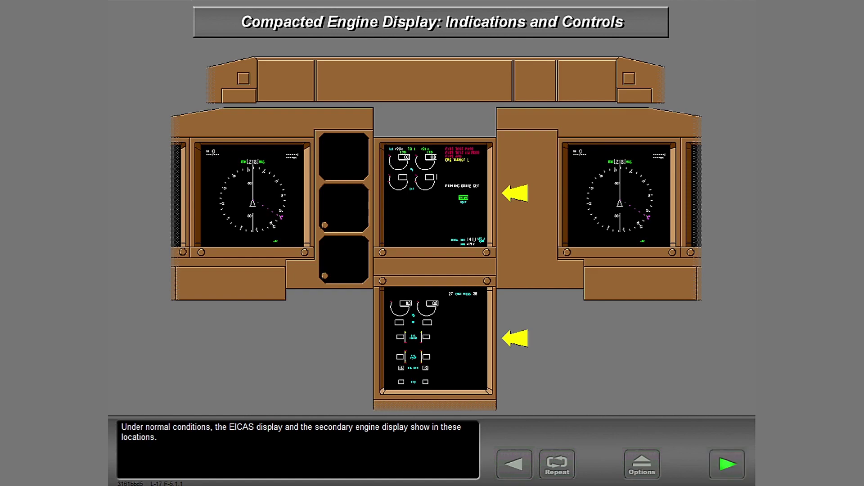
{"action": "left_click", "coordinate": [726, 463]}
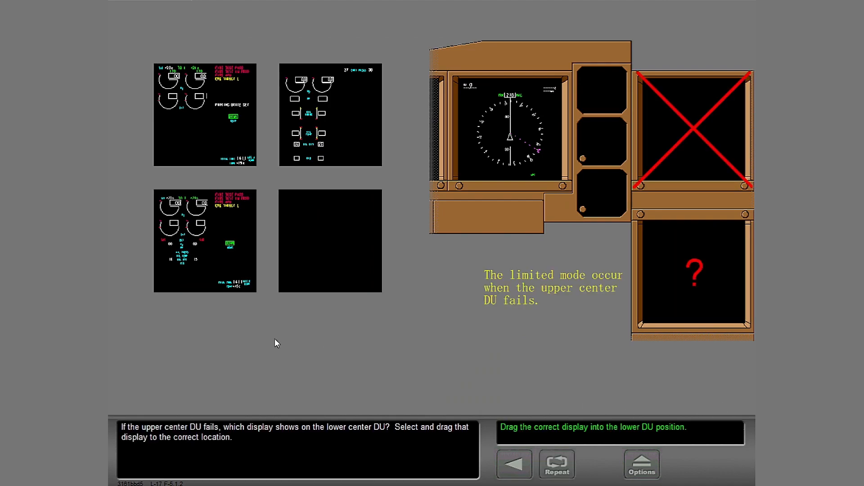
{"action": "mouse_move", "coordinate": [261, 341]}
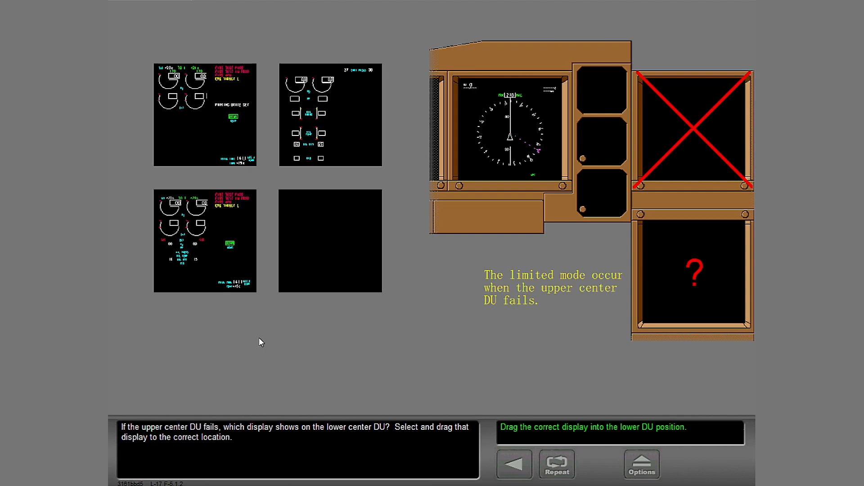
{"action": "mouse_move", "coordinate": [204, 216]}
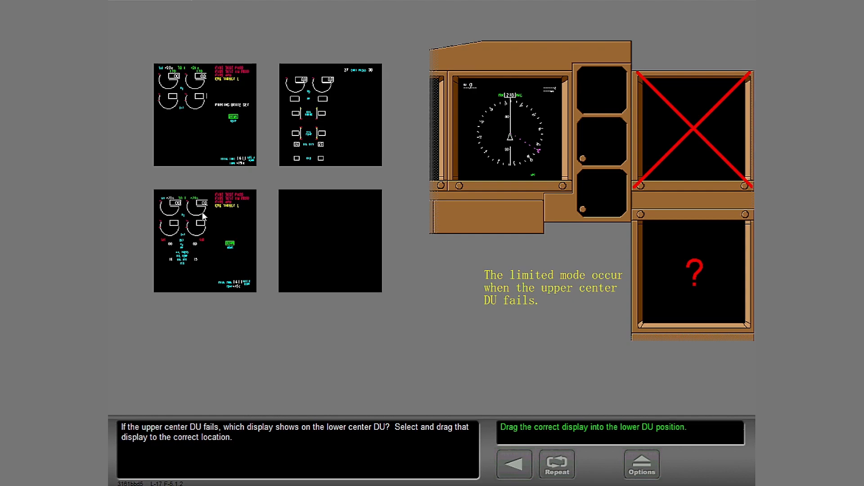
{"action": "mouse_move", "coordinate": [219, 230]}
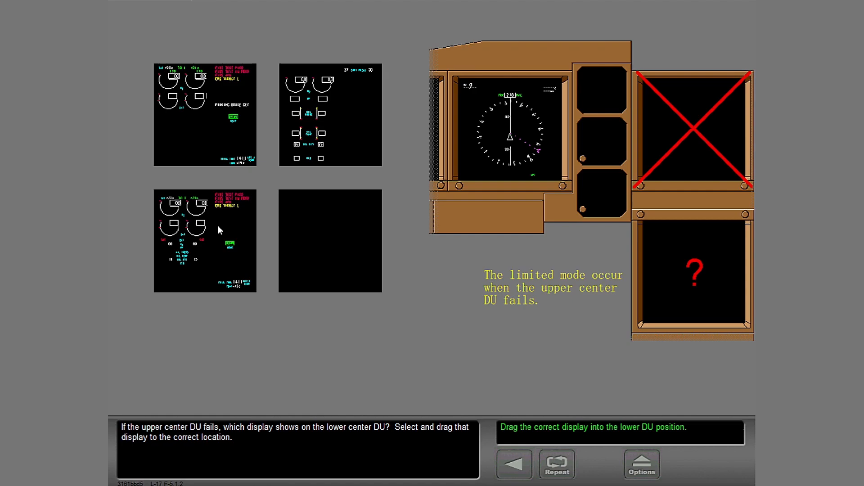
{"action": "mouse_move", "coordinate": [245, 240]}
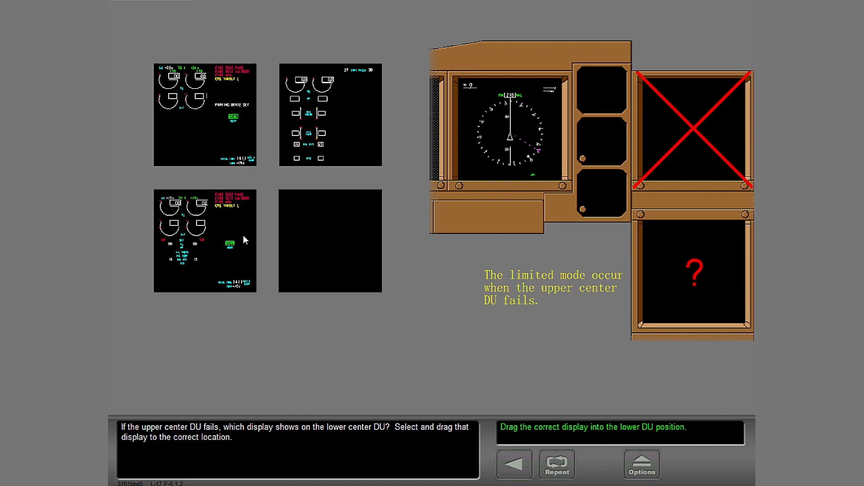
{"action": "mouse_move", "coordinate": [266, 248]}
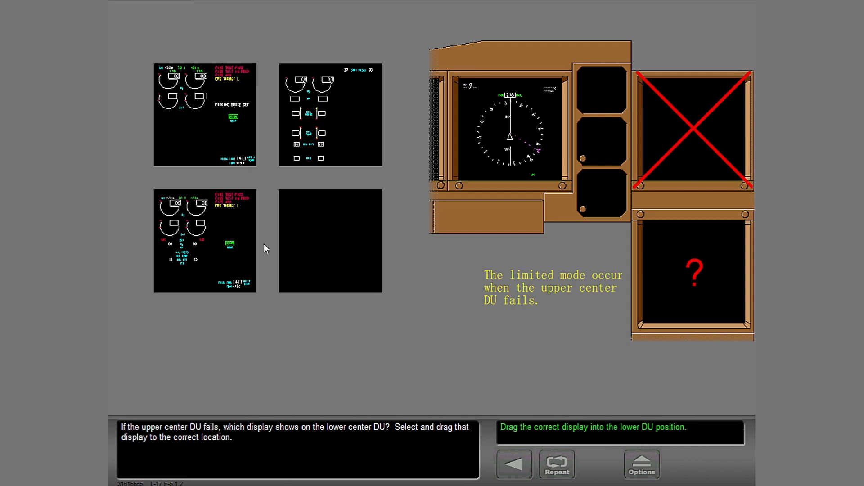
{"action": "mouse_move", "coordinate": [263, 248]}
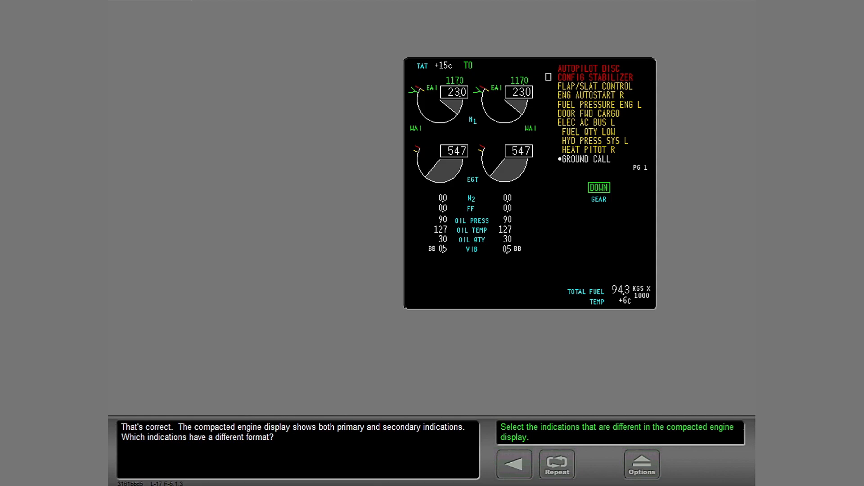
{"action": "mouse_move", "coordinate": [469, 221]}
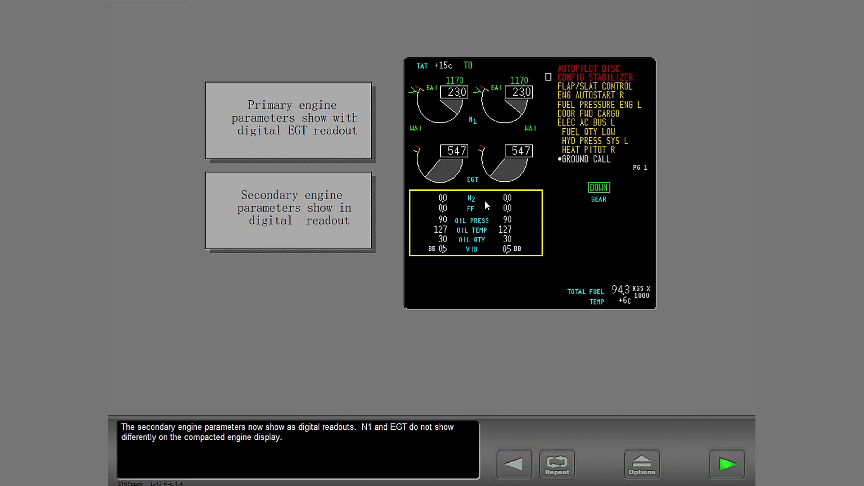
- Continue from the digital secondary parameter review to the step on other compacted display data
{"action": "left_click", "coordinate": [727, 464]}
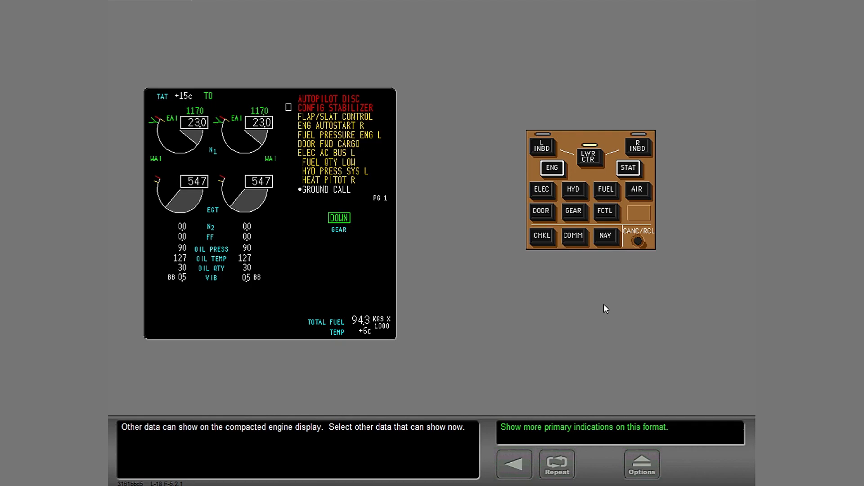
{"action": "mouse_move", "coordinate": [606, 189]}
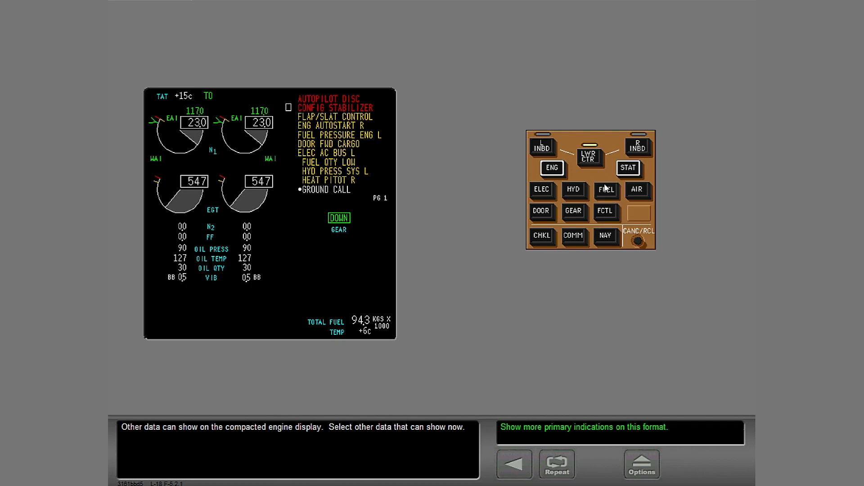
- Select FUEL to add fuel data, advance, then select ENG for the limited-mode format
{"action": "left_click", "coordinate": [606, 190]}
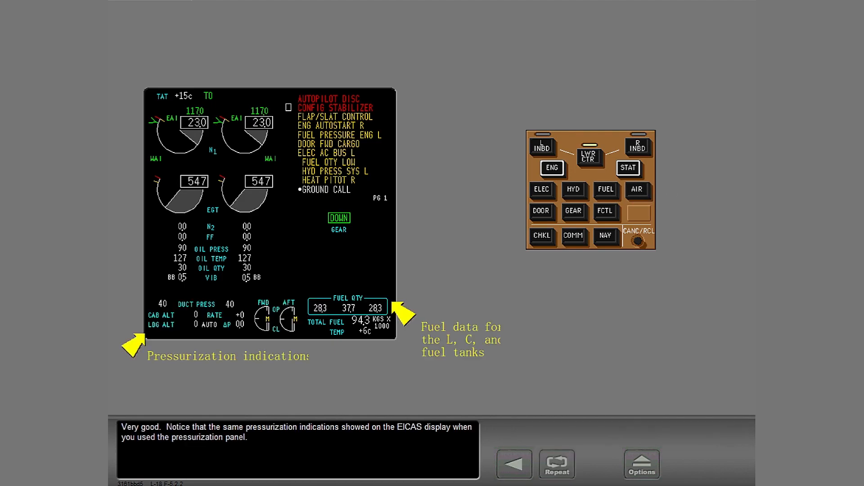
{"action": "mouse_move", "coordinate": [687, 268]}
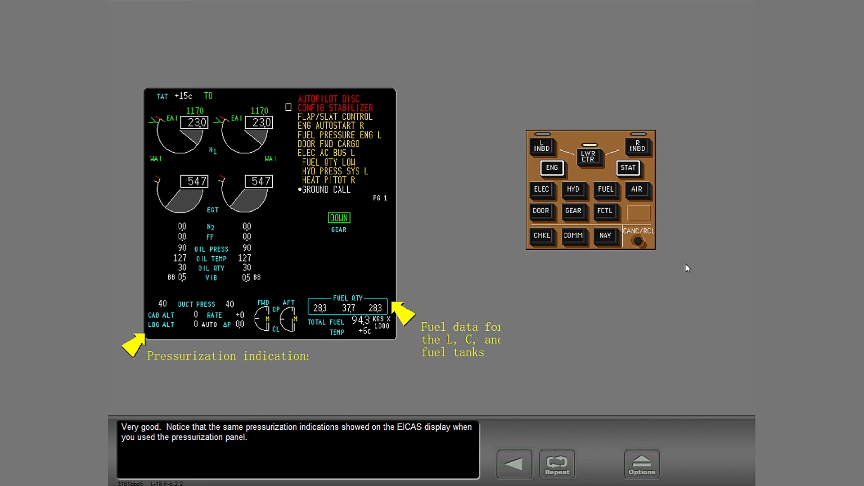
{"action": "mouse_move", "coordinate": [501, 250]}
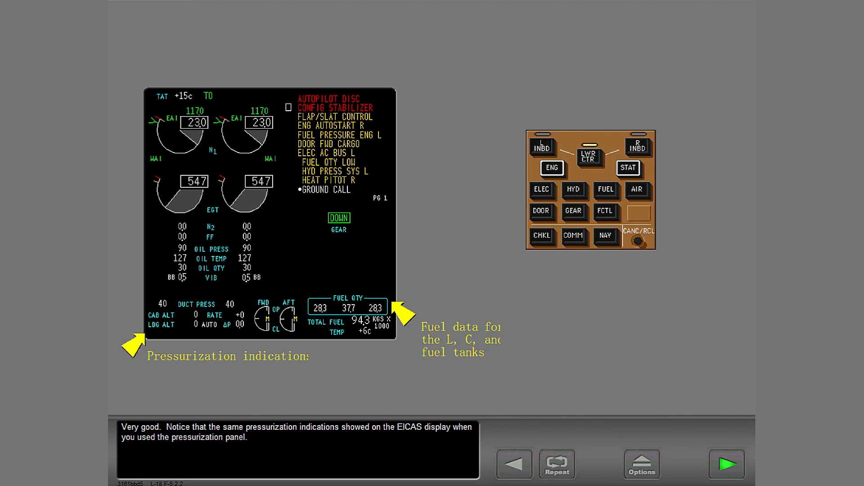
{"action": "left_click", "coordinate": [727, 464]}
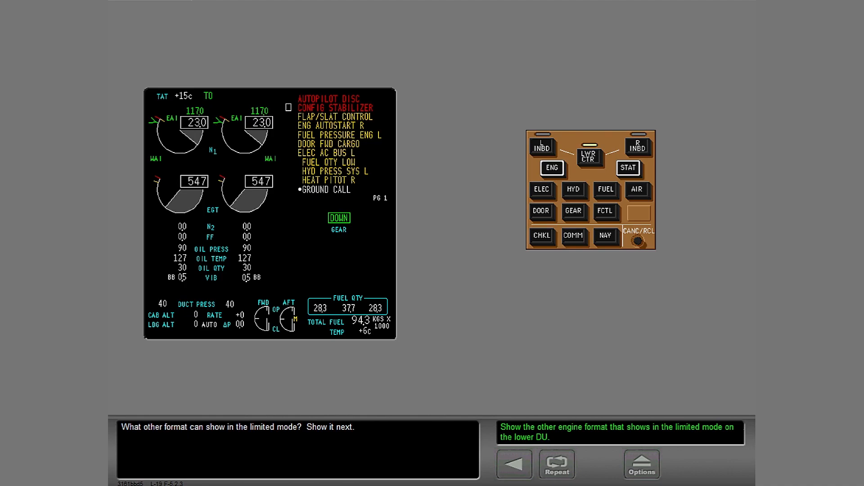
{"action": "mouse_move", "coordinate": [686, 309]}
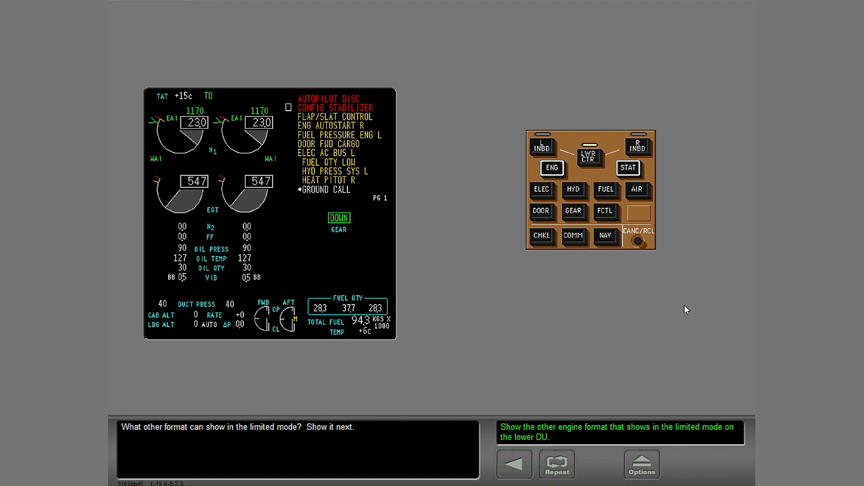
{"action": "mouse_move", "coordinate": [507, 225]}
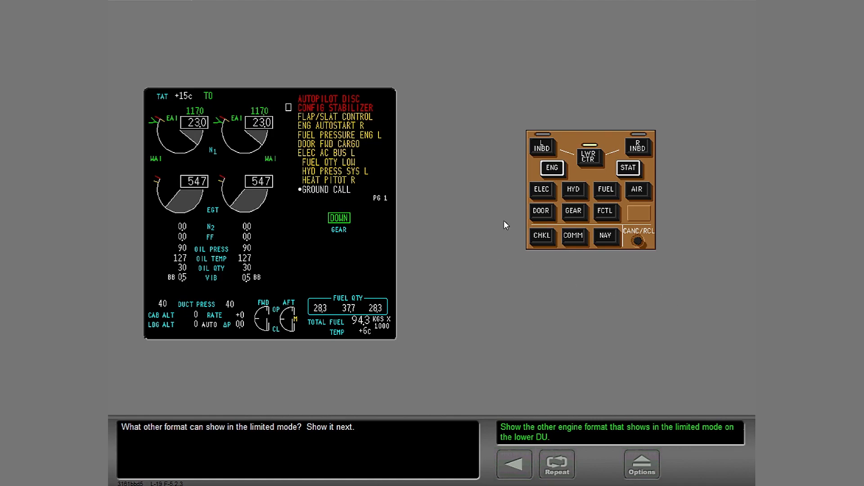
{"action": "left_click", "coordinate": [551, 168]}
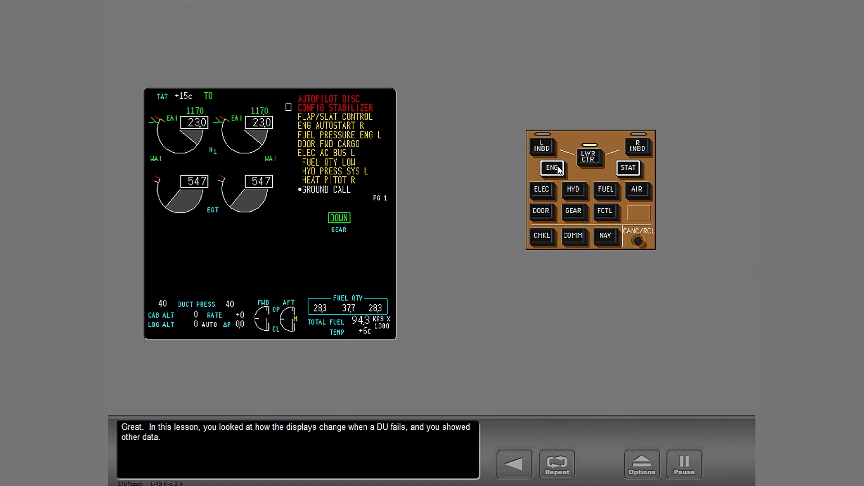